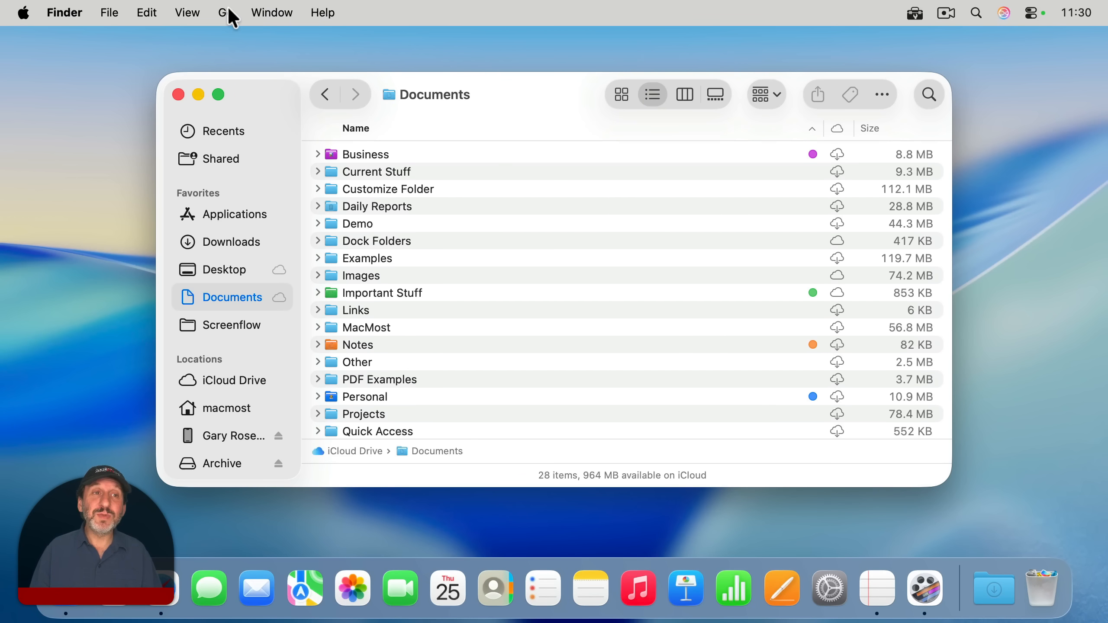
Go to the home folder and create a new folder named Launchpad there
{"action": "left_click", "coordinate": [225, 13]}
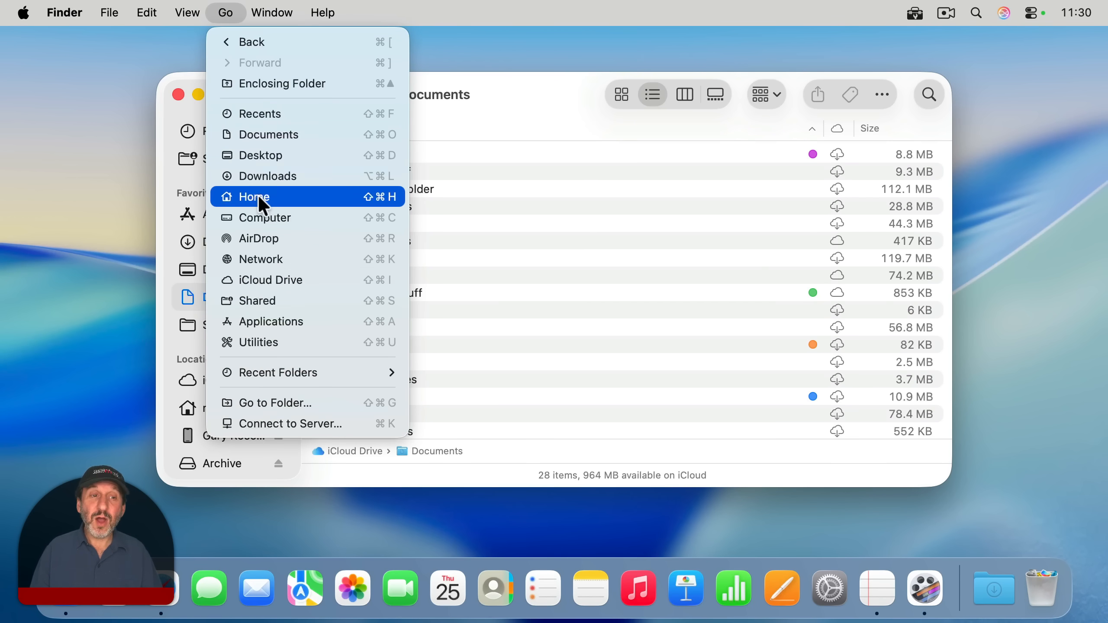
{"action": "left_click", "coordinate": [253, 197]}
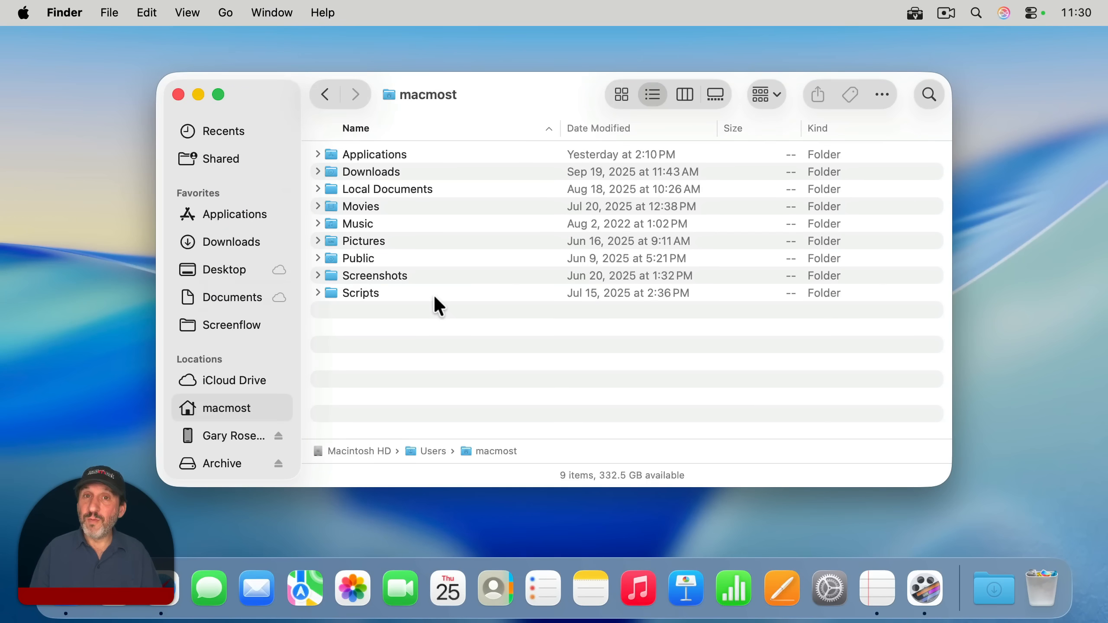
{"action": "mouse_move", "coordinate": [168, 120]}
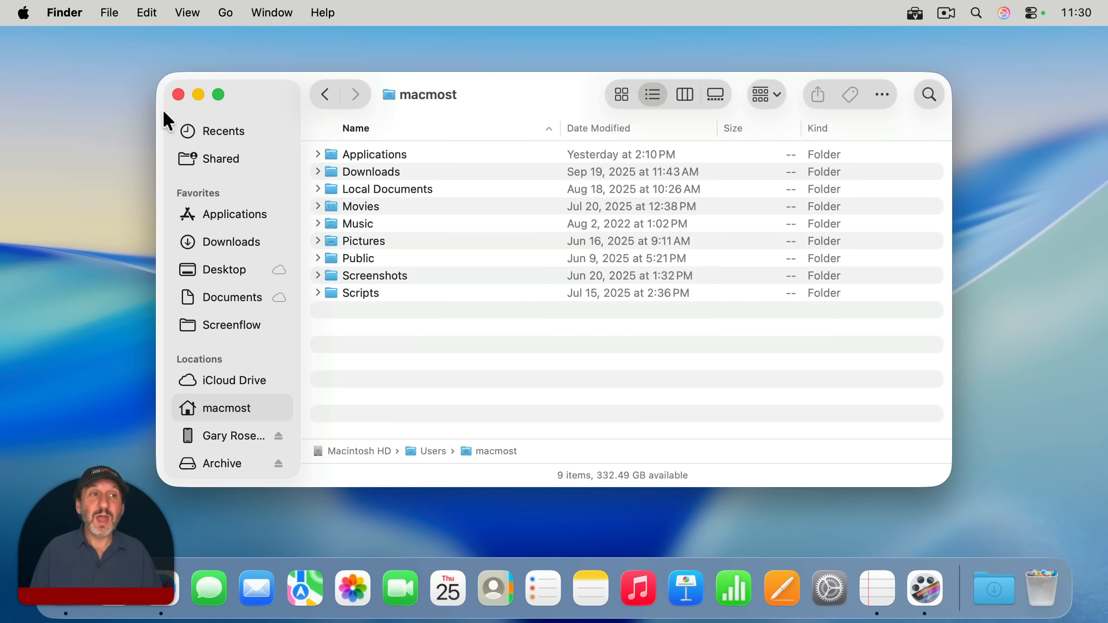
{"action": "left_click", "coordinate": [109, 13]}
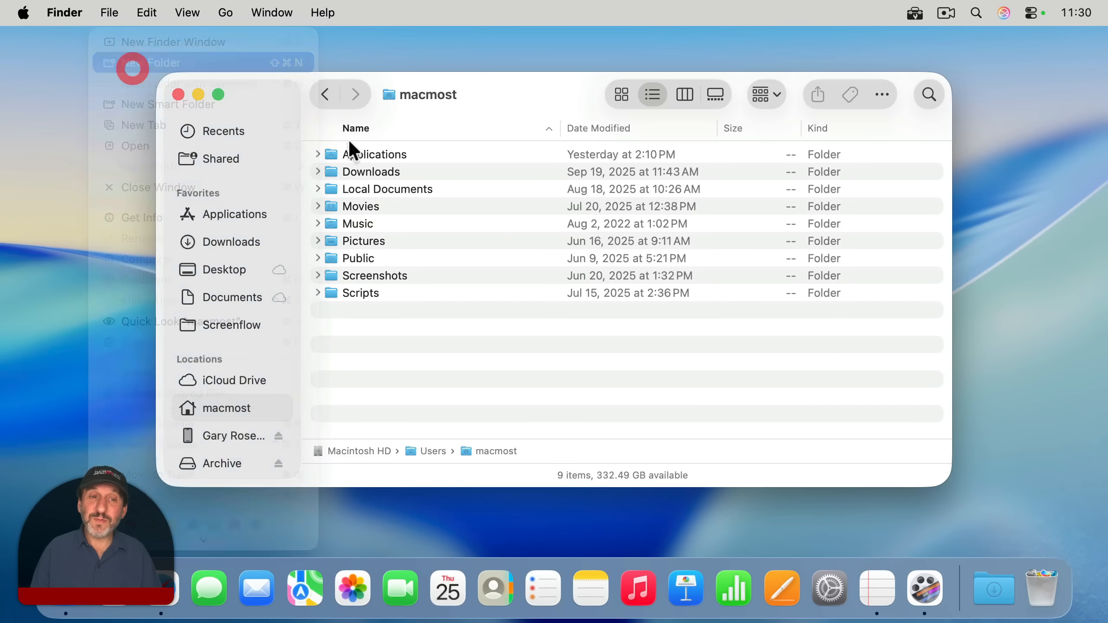
{"action": "left_click", "coordinate": [158, 63]}
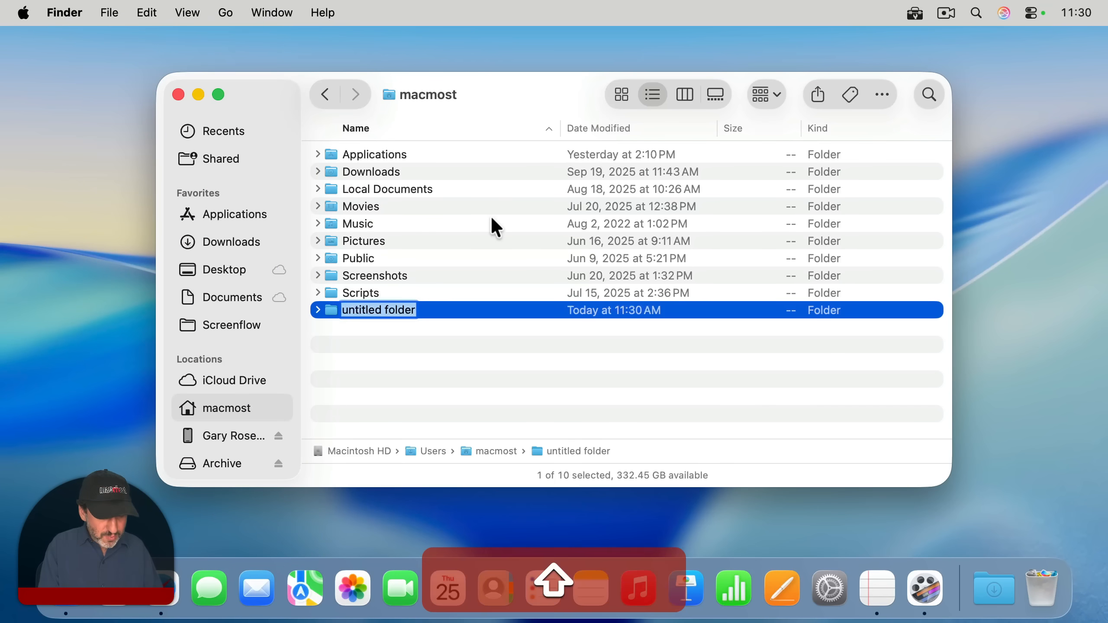
{"action": "type", "text": "Launchpad"}
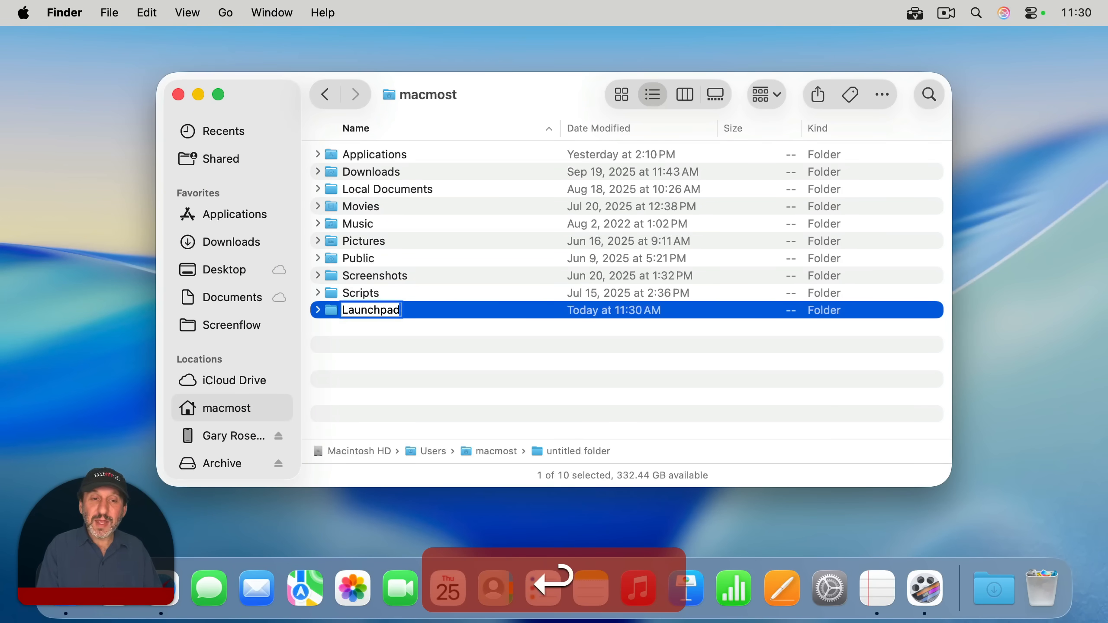
{"action": "key", "text": "Return"}
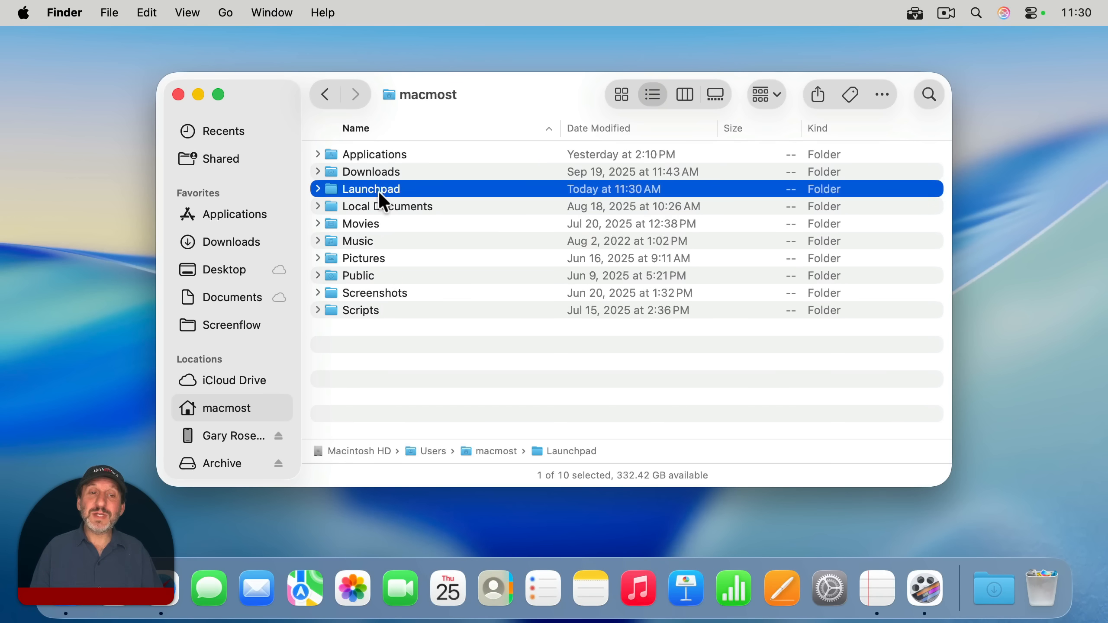
Inside Launchpad, create and rename category folders such as Productivity, Office and Games
{"action": "double_click", "coordinate": [372, 189]}
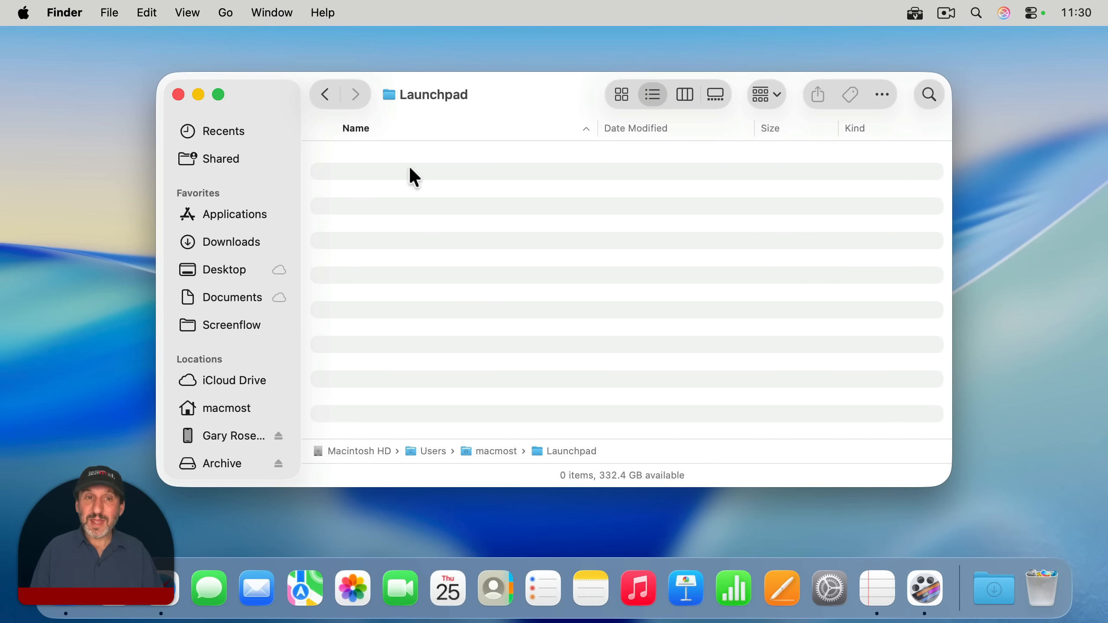
{"action": "mouse_move", "coordinate": [145, 83]}
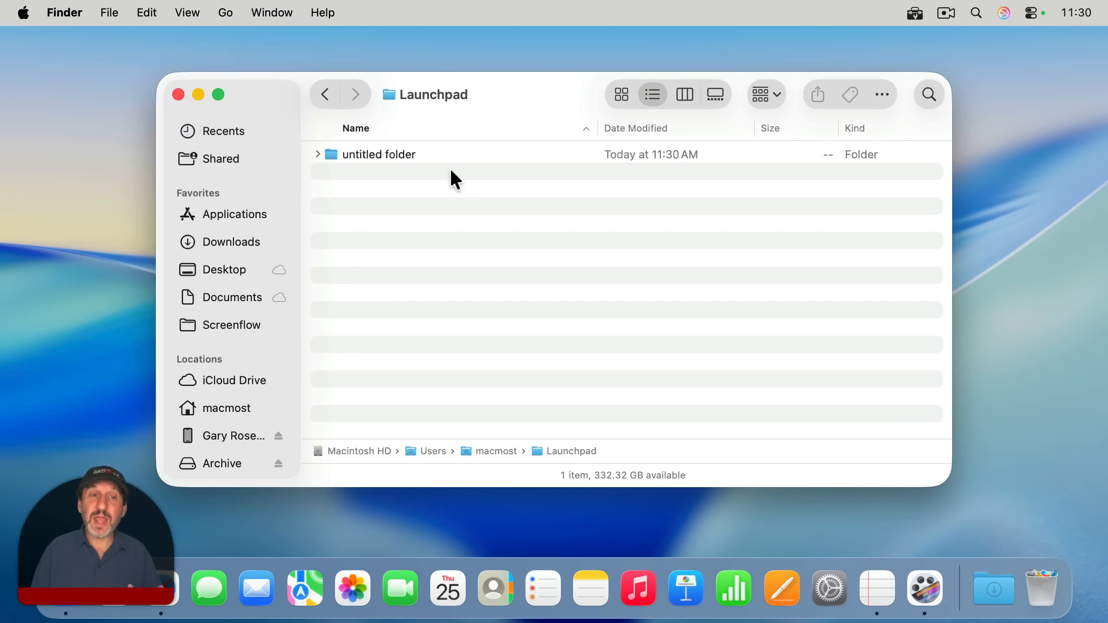
{"action": "left_click", "coordinate": [378, 154]}
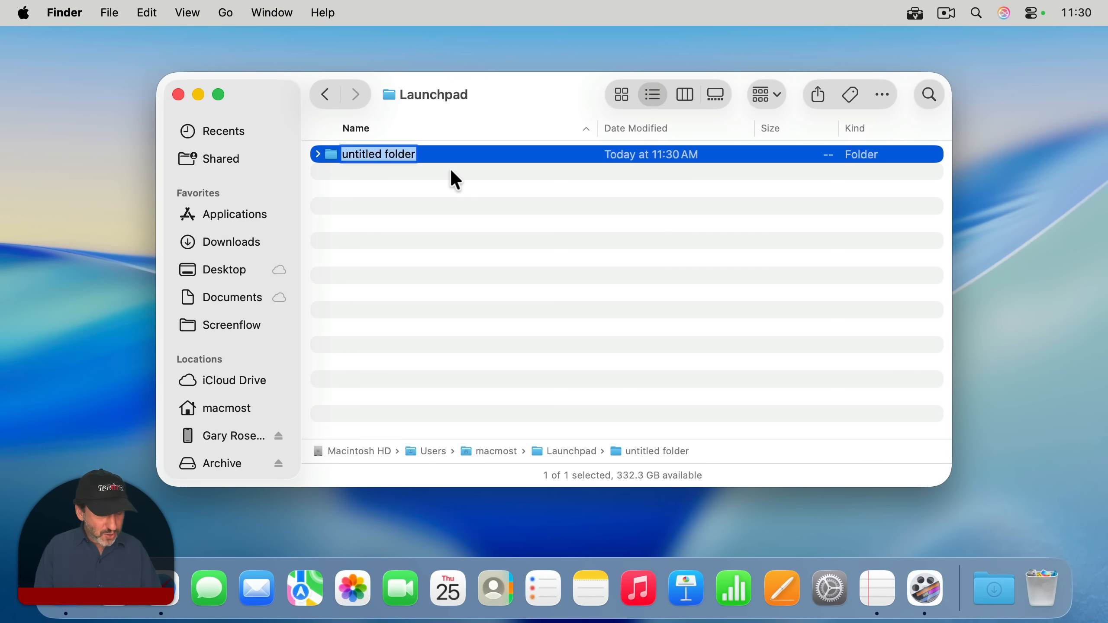
{"action": "type", "text": "Productivity"}
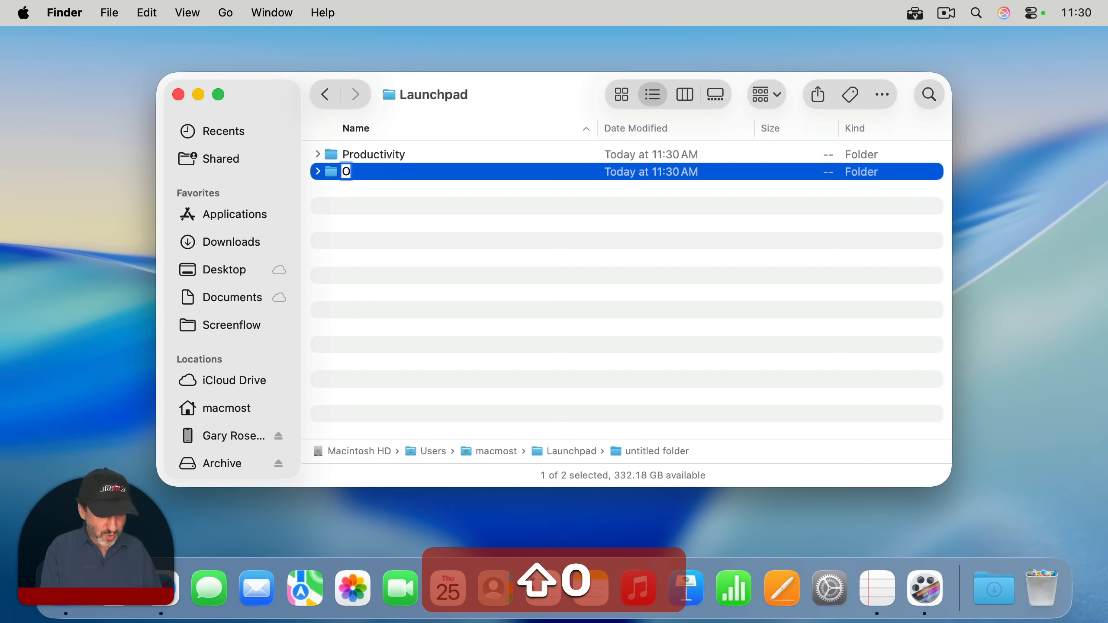
{"action": "type", "text": "Office"}
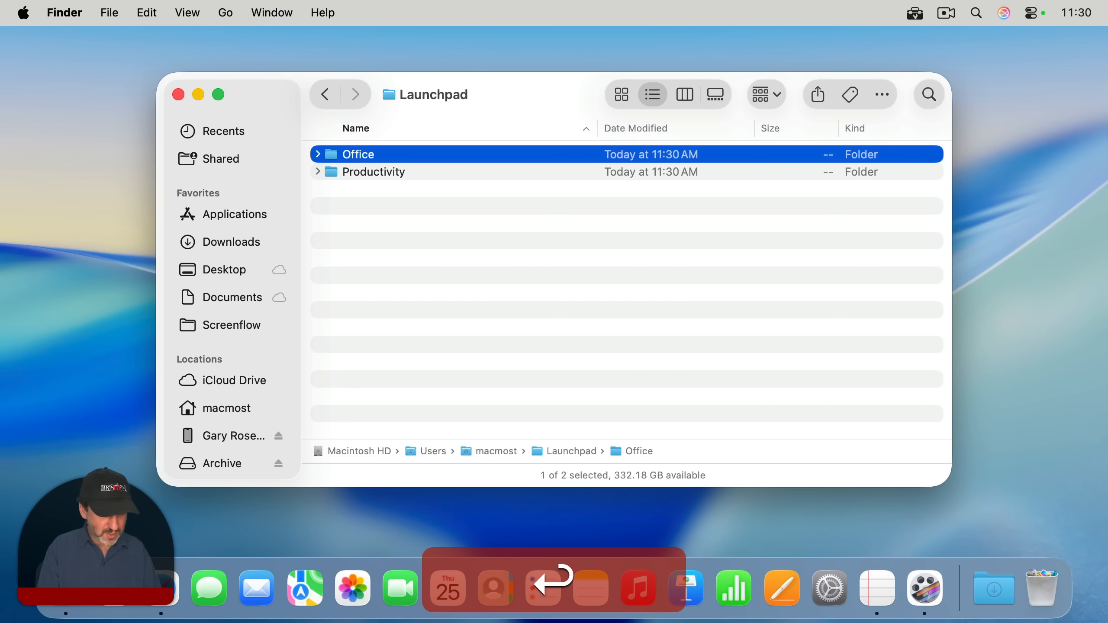
{"action": "type", "text": "Games"}
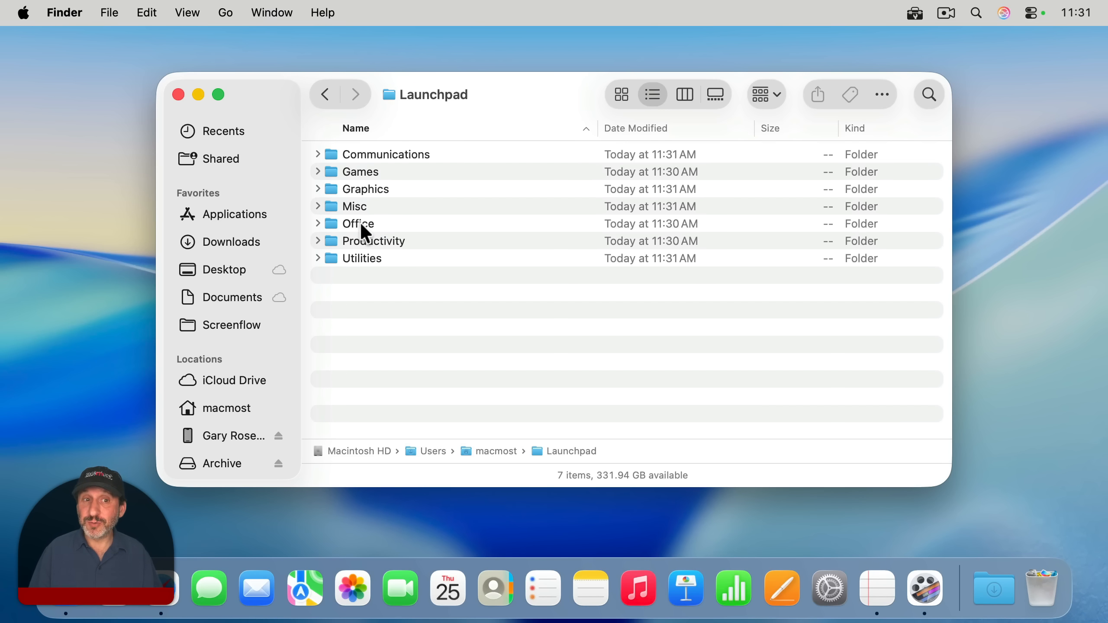
{"action": "mouse_move", "coordinate": [399, 221]}
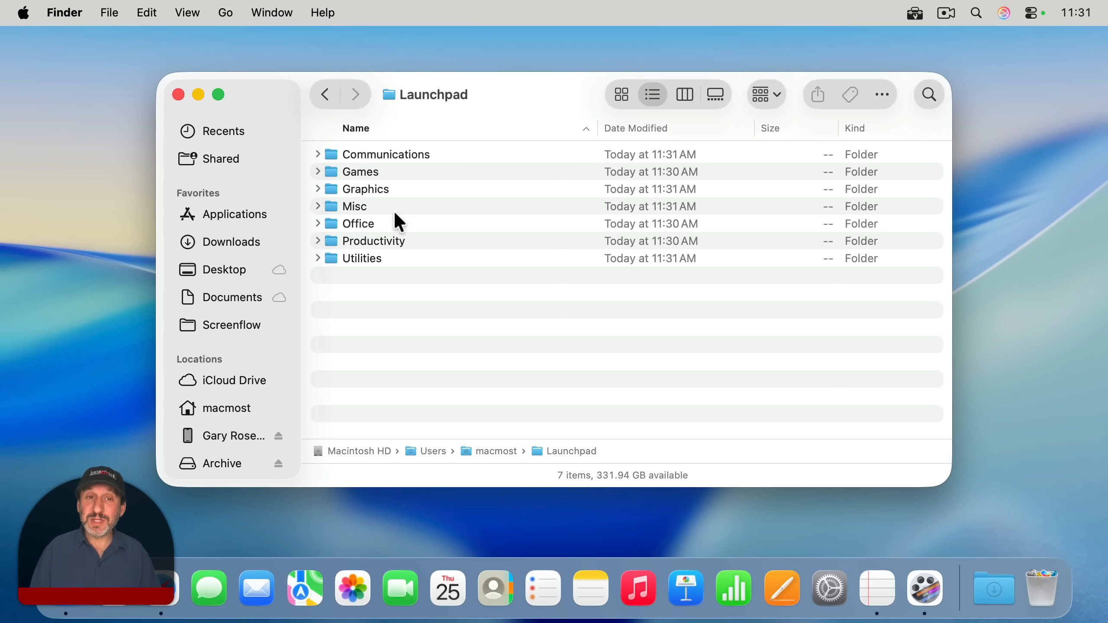
Open a second Finder window and point it at the Applications folder beside Launchpad
{"action": "left_click", "coordinate": [109, 12]}
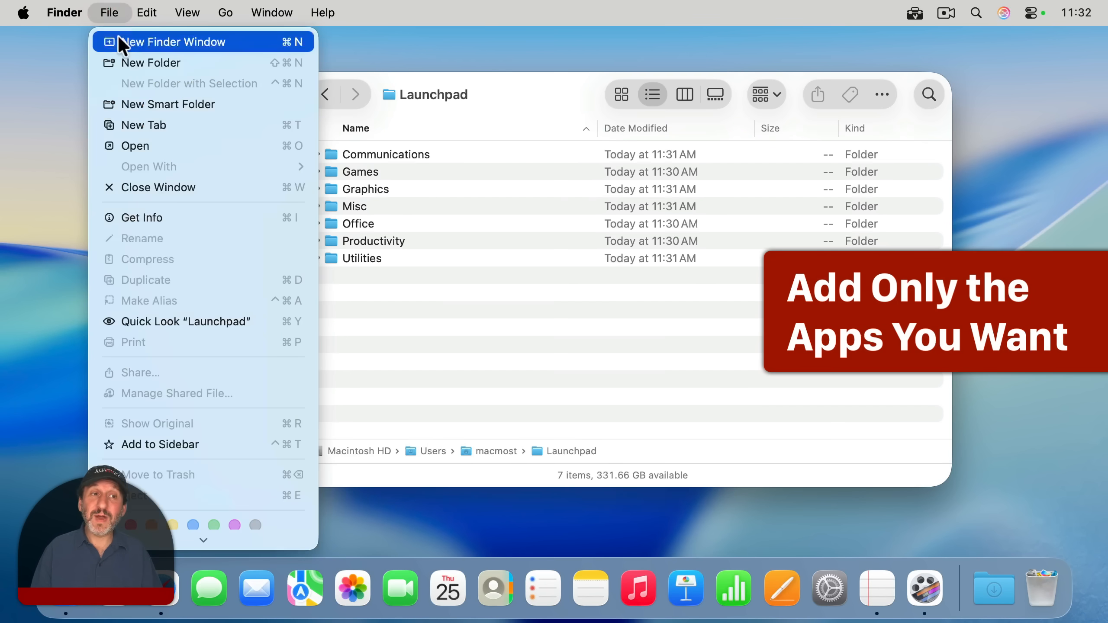
{"action": "left_click", "coordinate": [175, 42]}
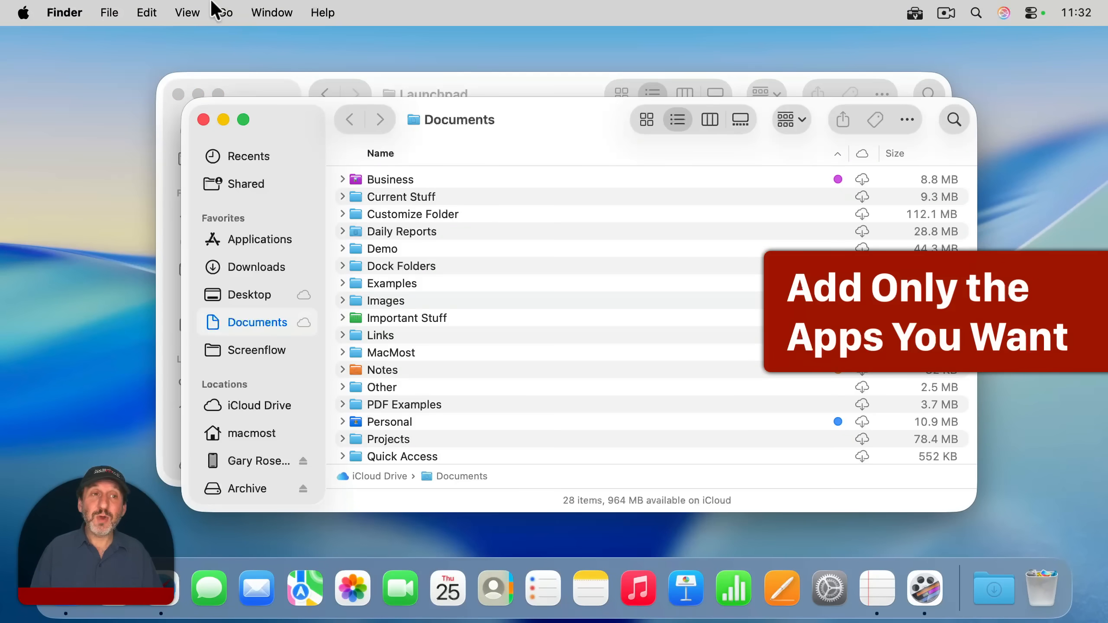
{"action": "left_click", "coordinate": [225, 12]}
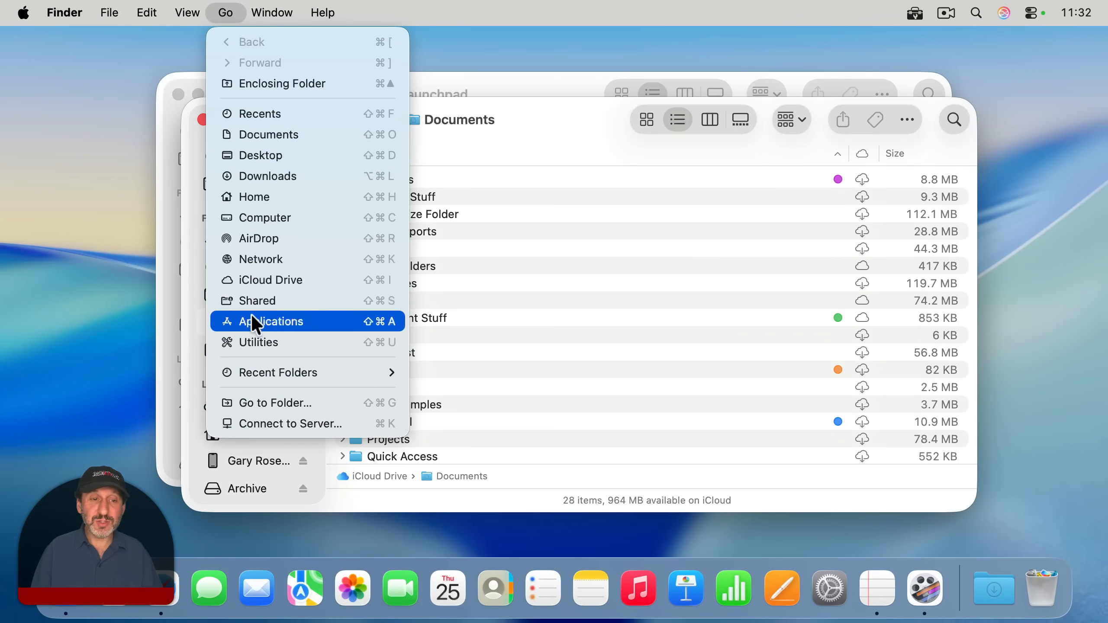
{"action": "left_click", "coordinate": [274, 321]}
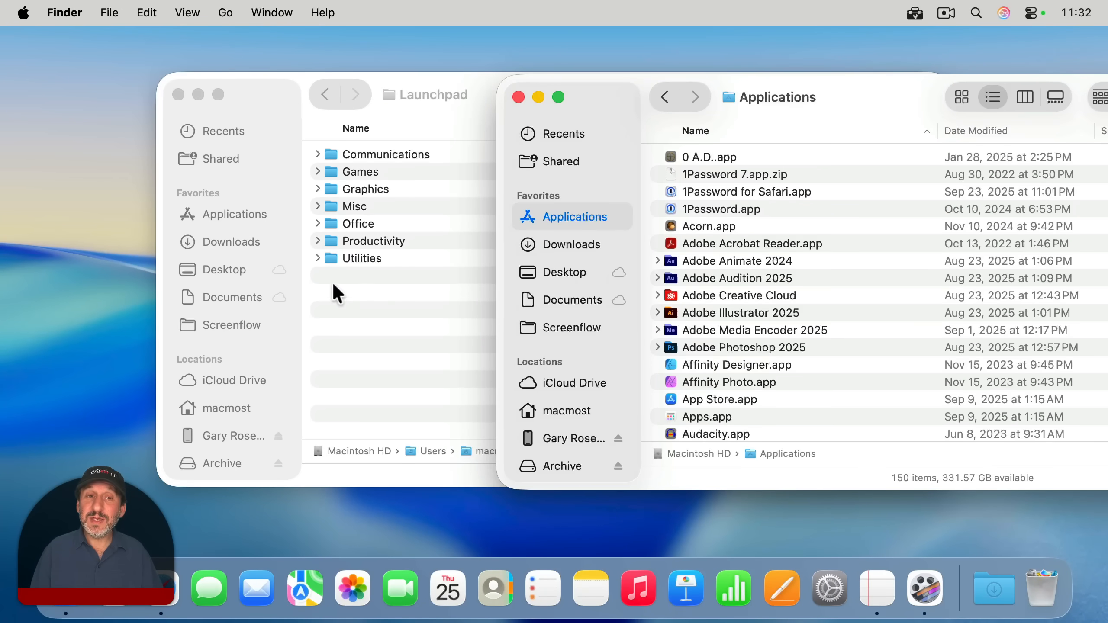
{"action": "mouse_move", "coordinate": [526, 138]}
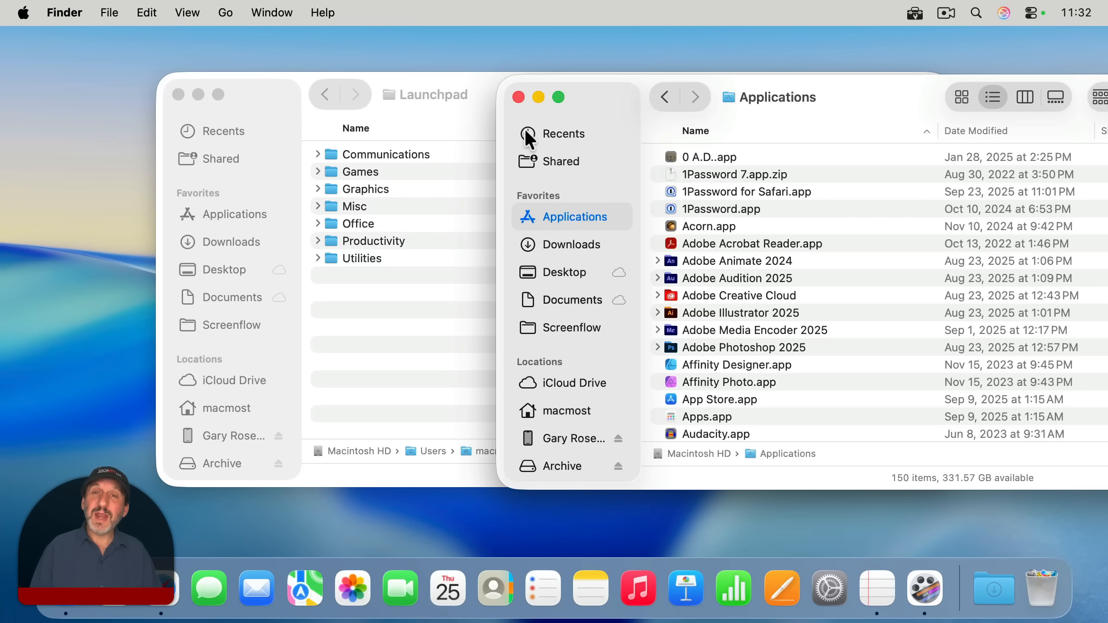
{"action": "mouse_move", "coordinate": [723, 383]}
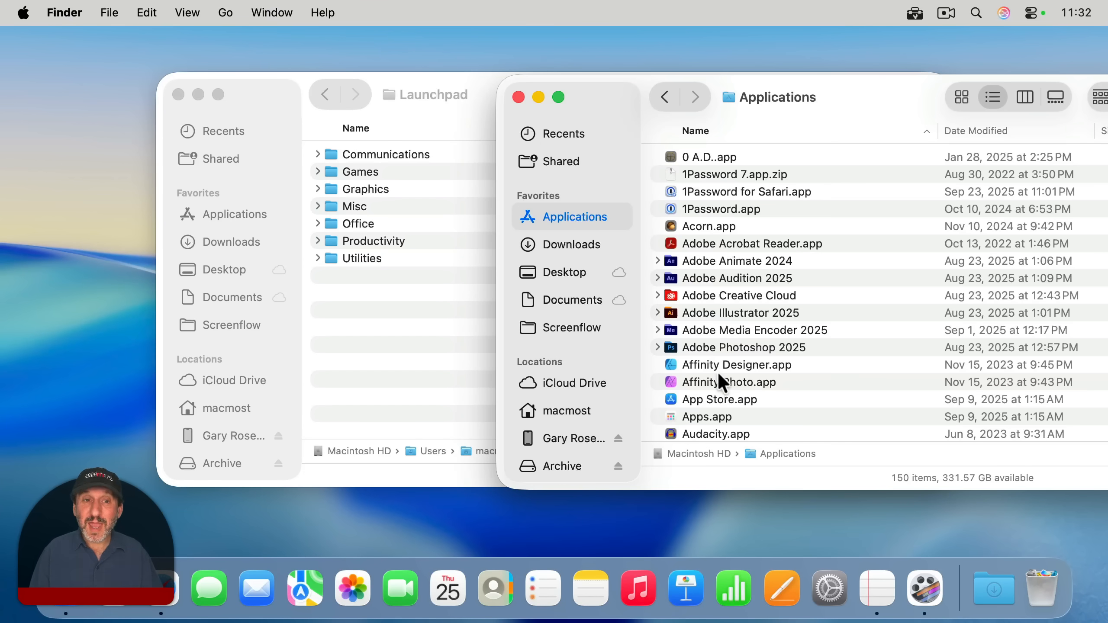
{"action": "mouse_move", "coordinate": [710, 197]}
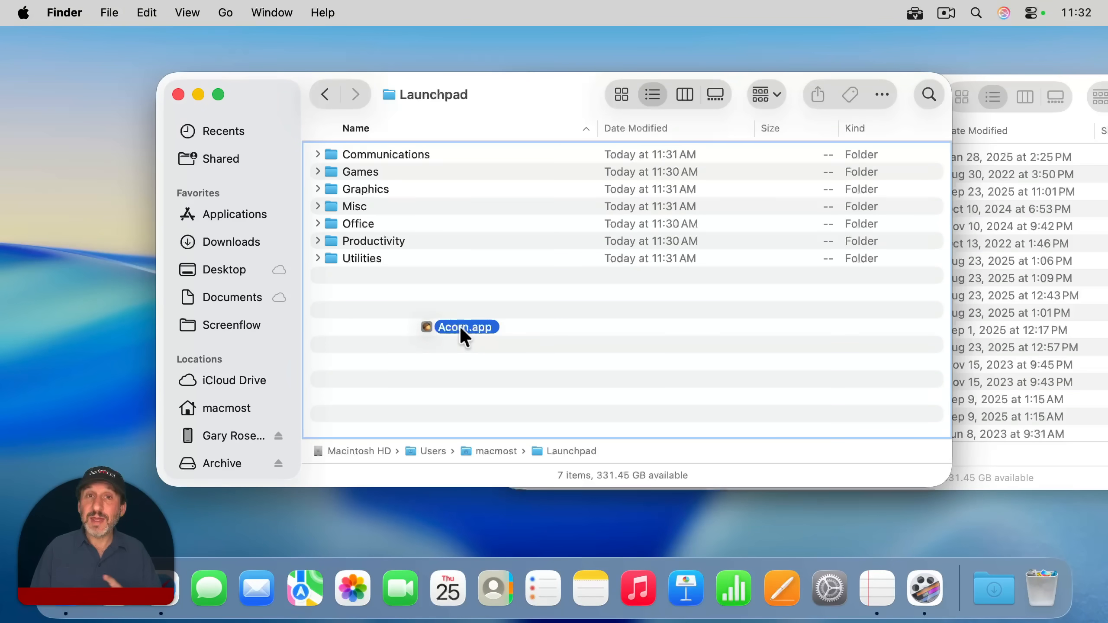
Drop aliases of Acorn and Affinity Photo into the Graphics folder, then browse to Applications' Utilities
{"action": "left_click_drag", "start_coordinate": [464, 327], "coordinate": [420, 292]}
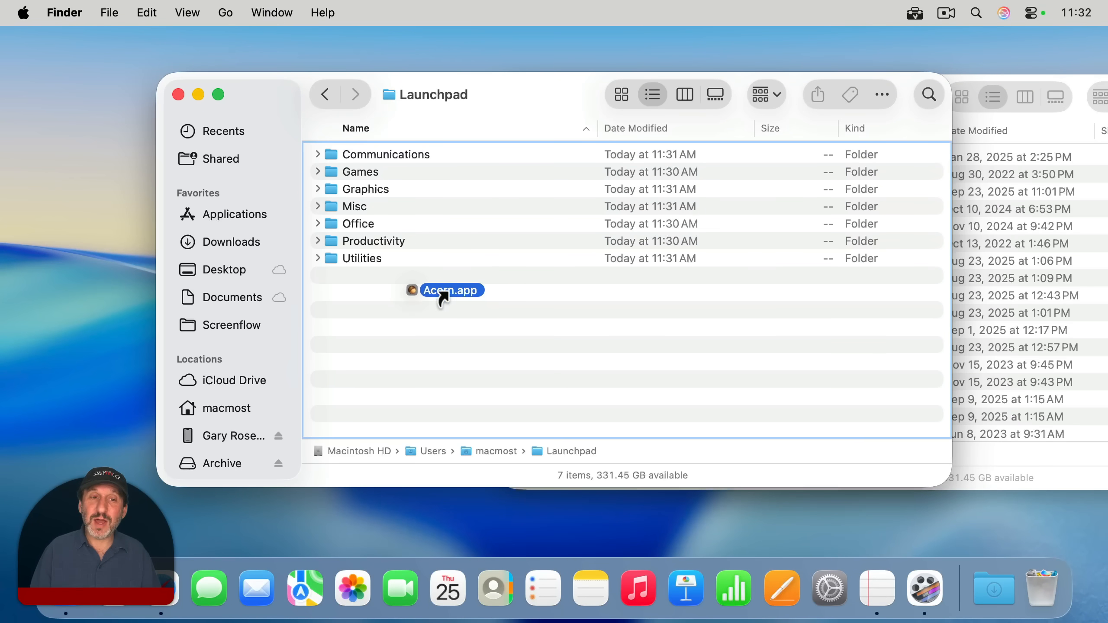
{"action": "left_click_drag", "start_coordinate": [451, 290], "coordinate": [363, 188]}
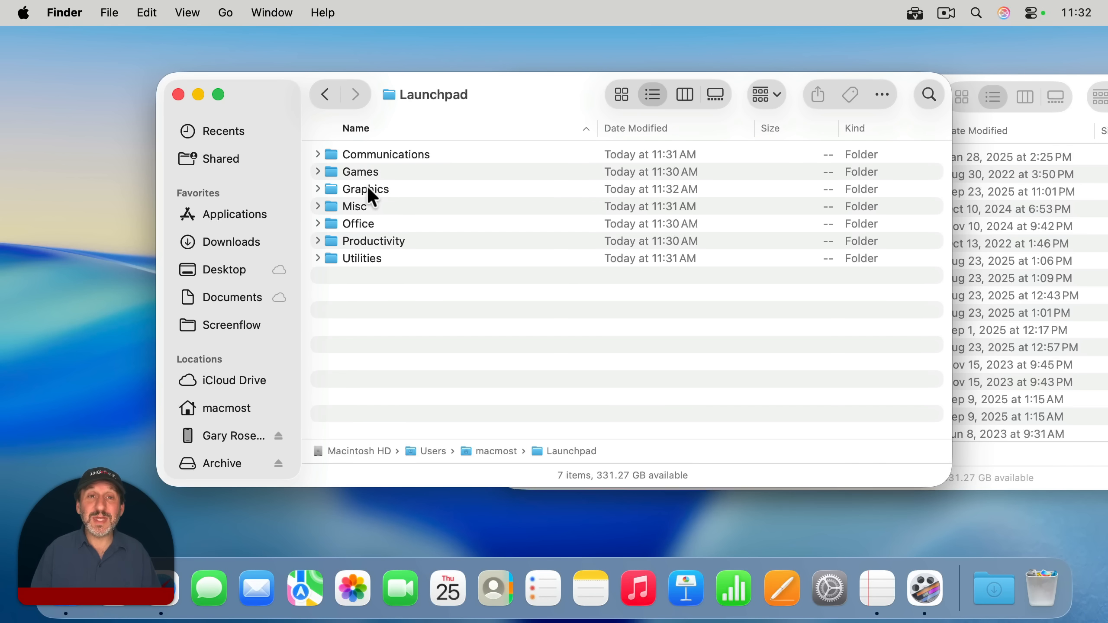
{"action": "mouse_move", "coordinate": [1042, 145]}
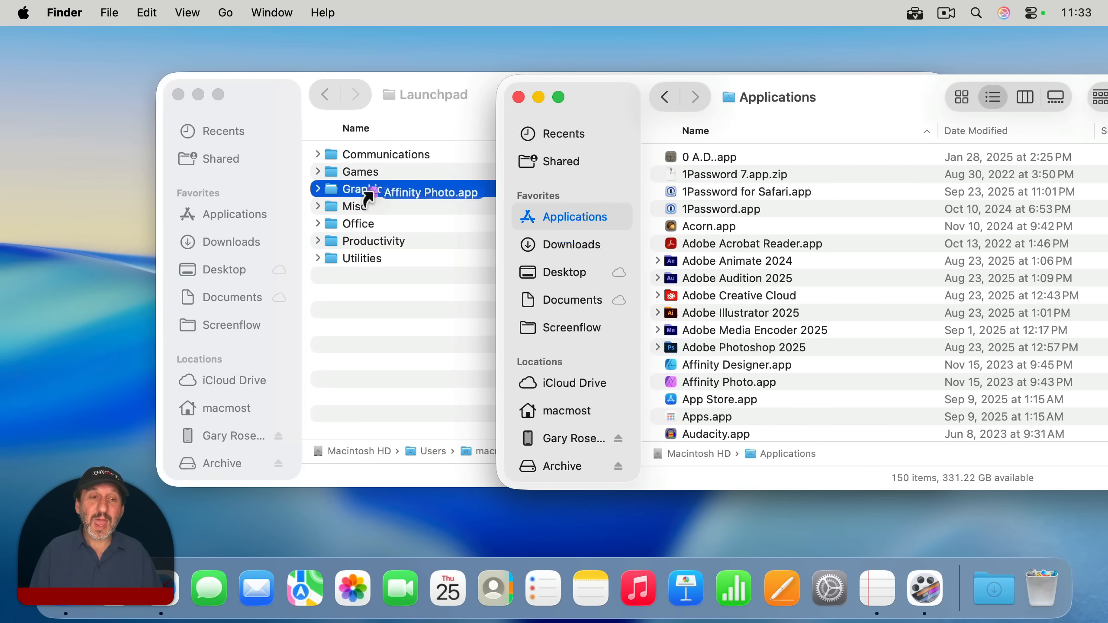
{"action": "scroll", "scroll_direction": "down", "scroll_amount": 3}
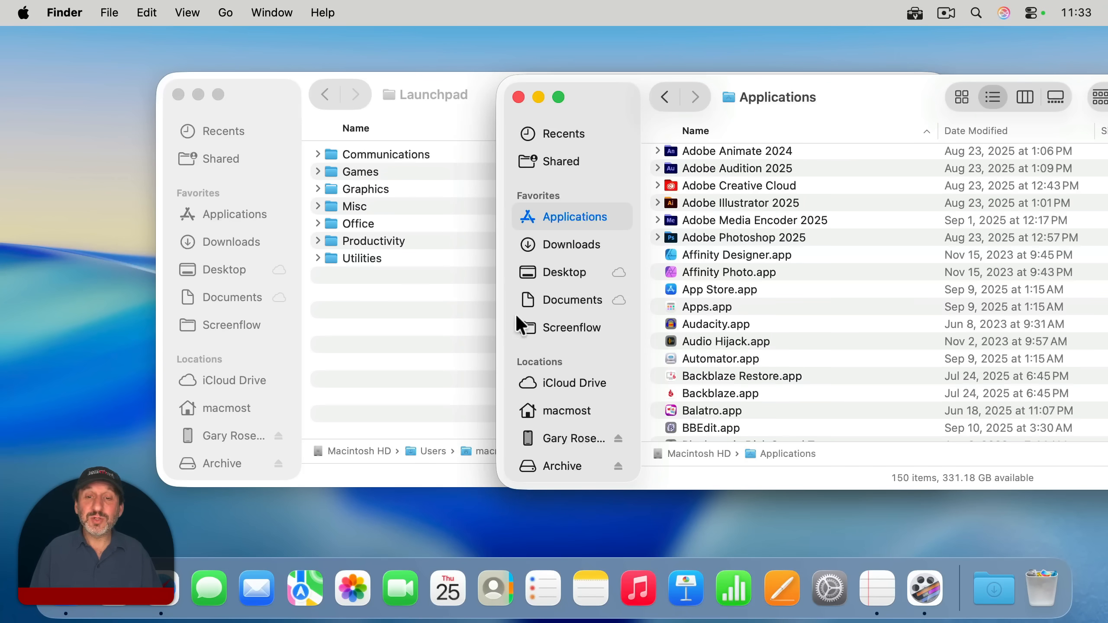
{"action": "left_click", "coordinate": [364, 258]}
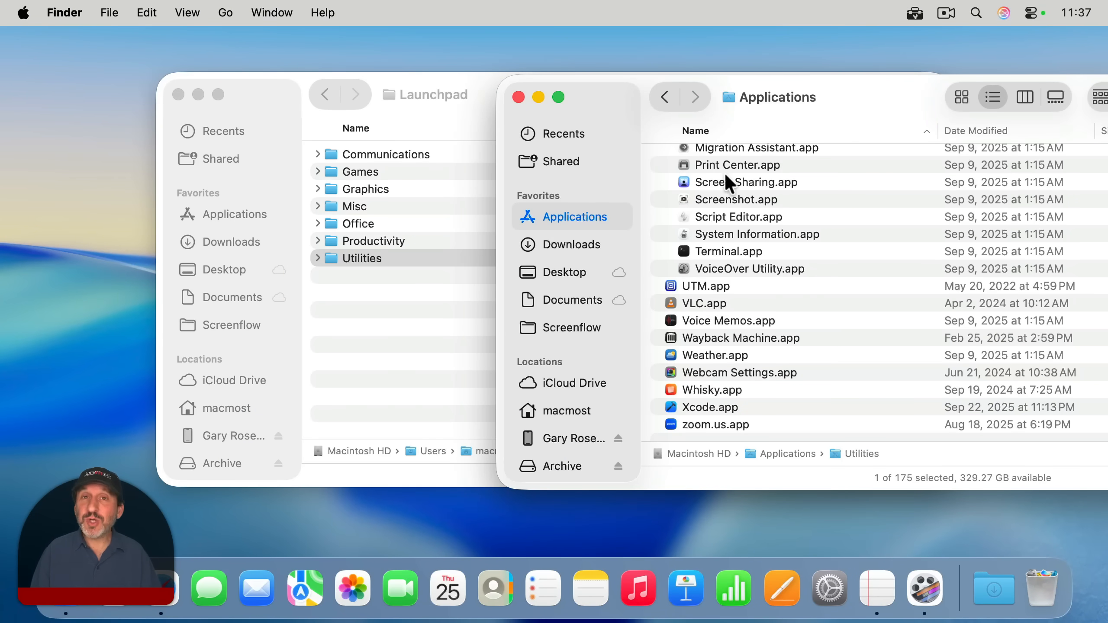
{"action": "mouse_move", "coordinate": [452, 141]}
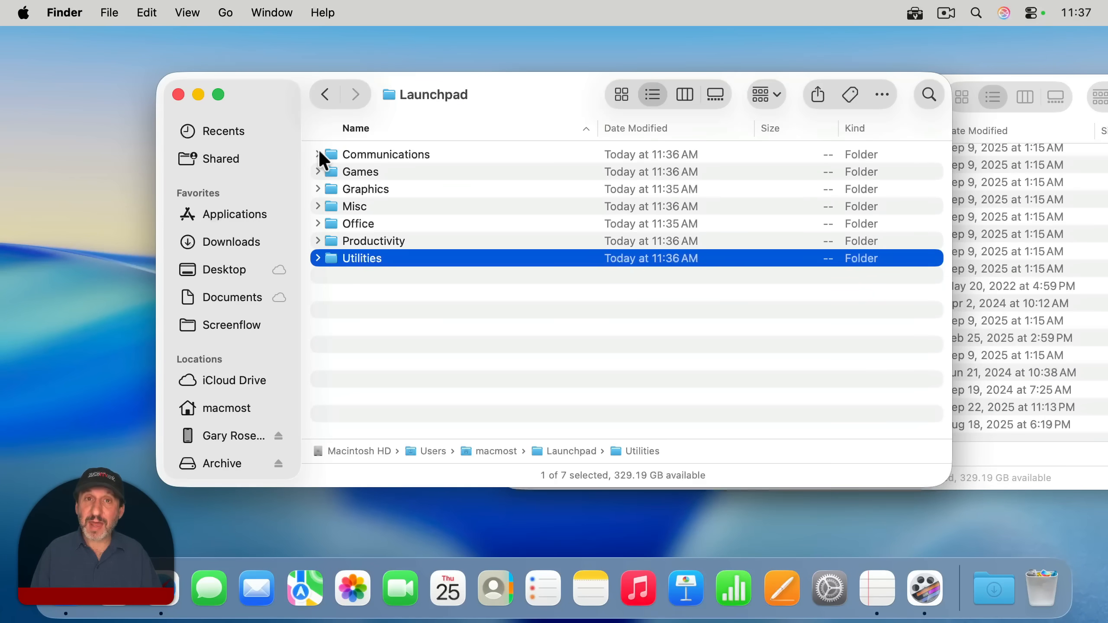
Select all seven category folders and expand them to show their app aliases
{"action": "key", "text": "cmd+a"}
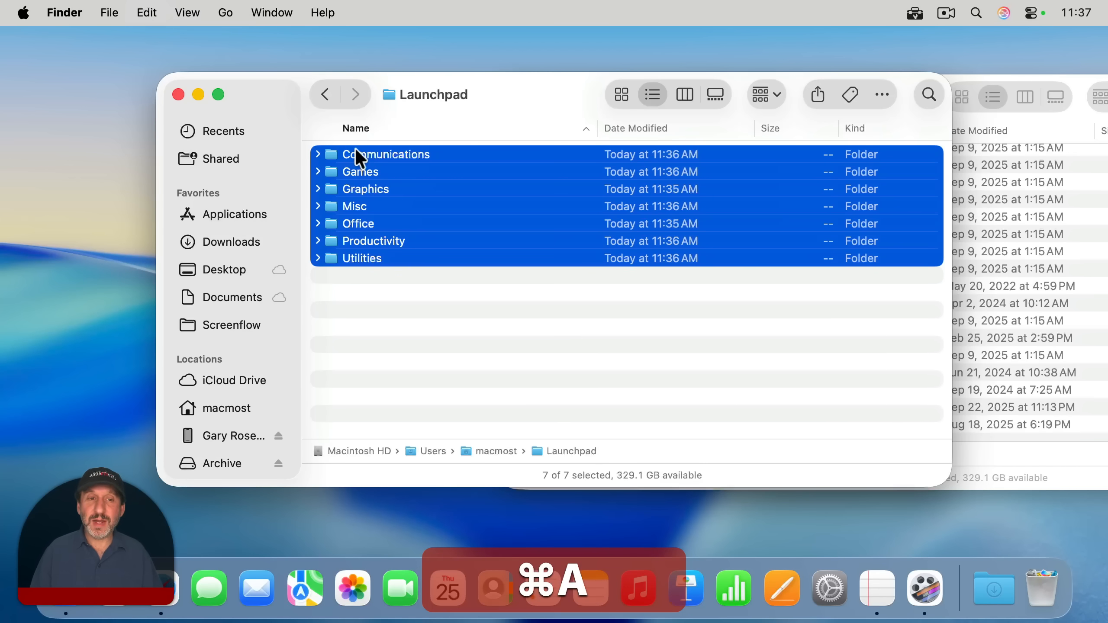
{"action": "key", "text": "cmd+right"}
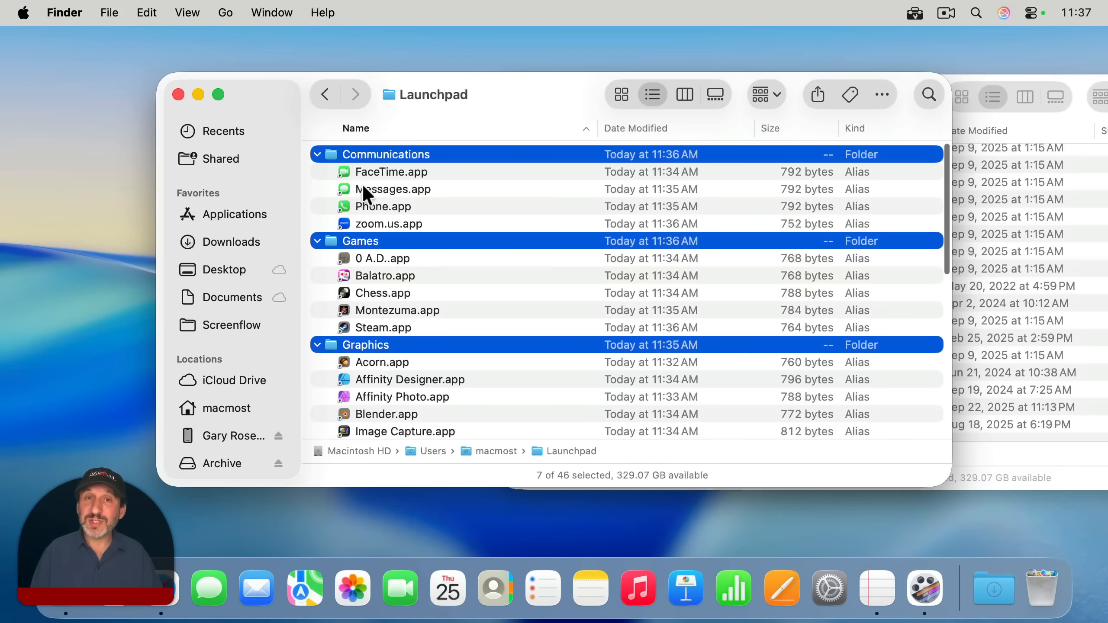
{"action": "mouse_move", "coordinate": [442, 220]}
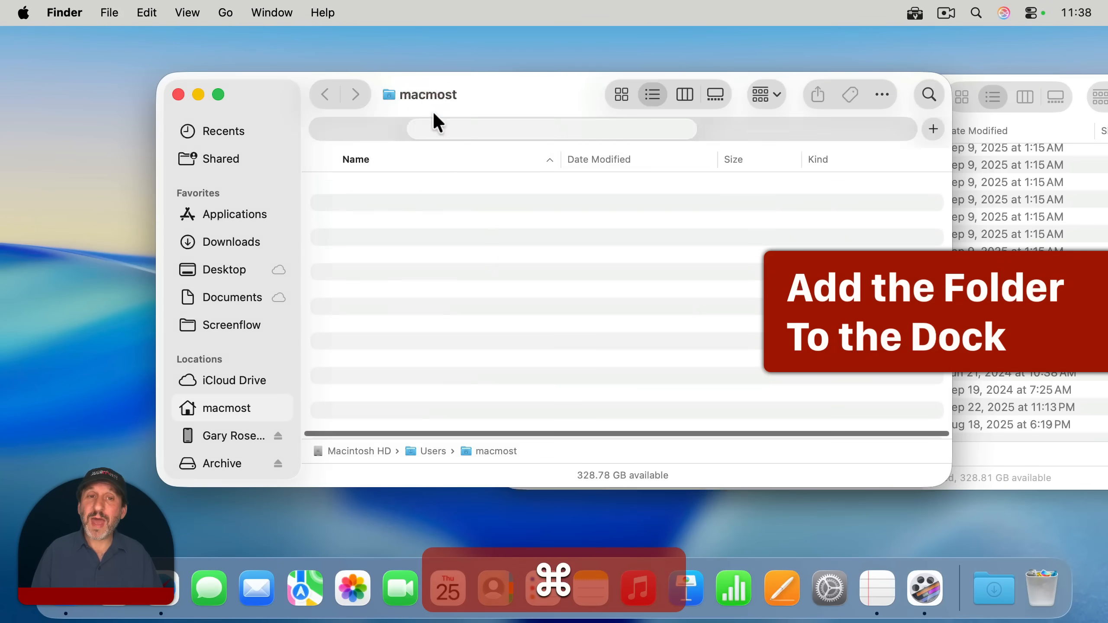
Select the Launchpad folder and bring up its Dock display options
{"action": "left_click", "coordinate": [370, 220]}
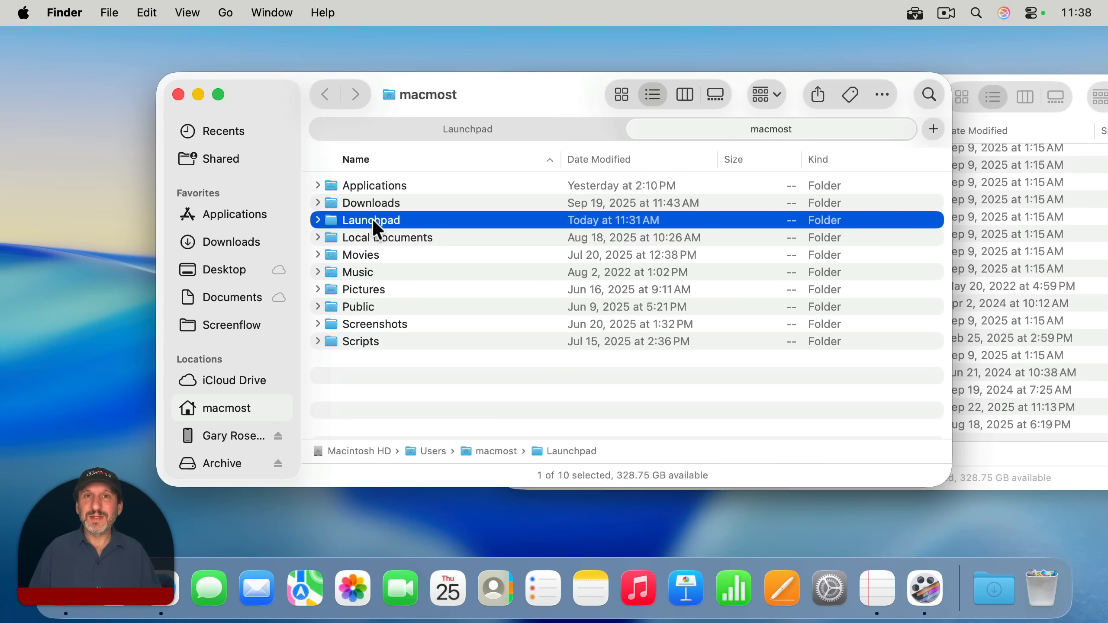
{"action": "mouse_move", "coordinate": [332, 226]}
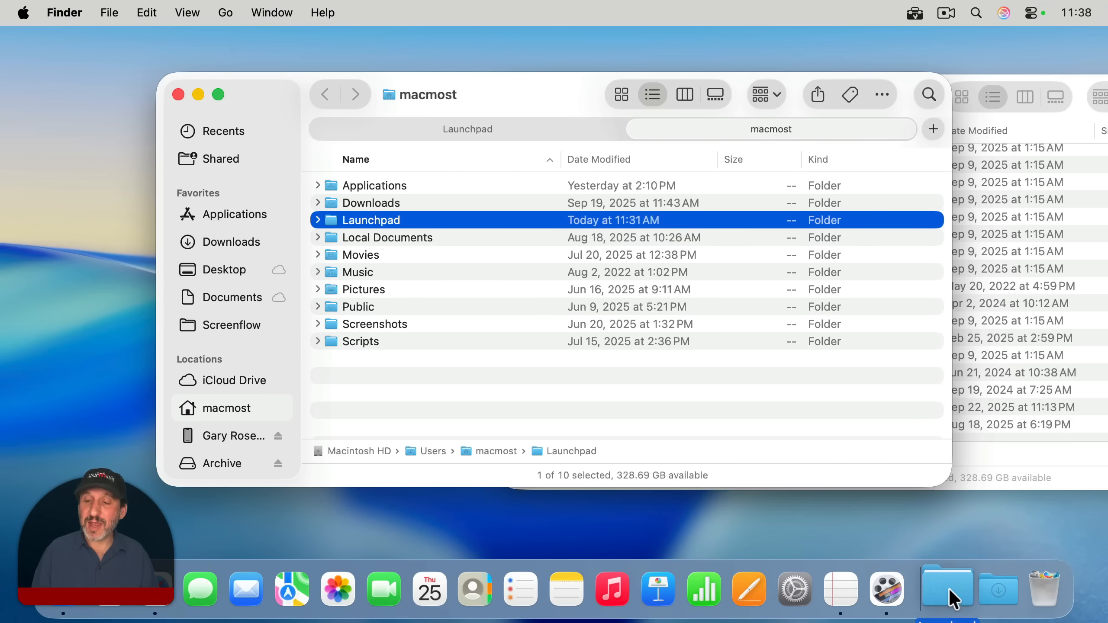
{"action": "mouse_move", "coordinate": [947, 587]}
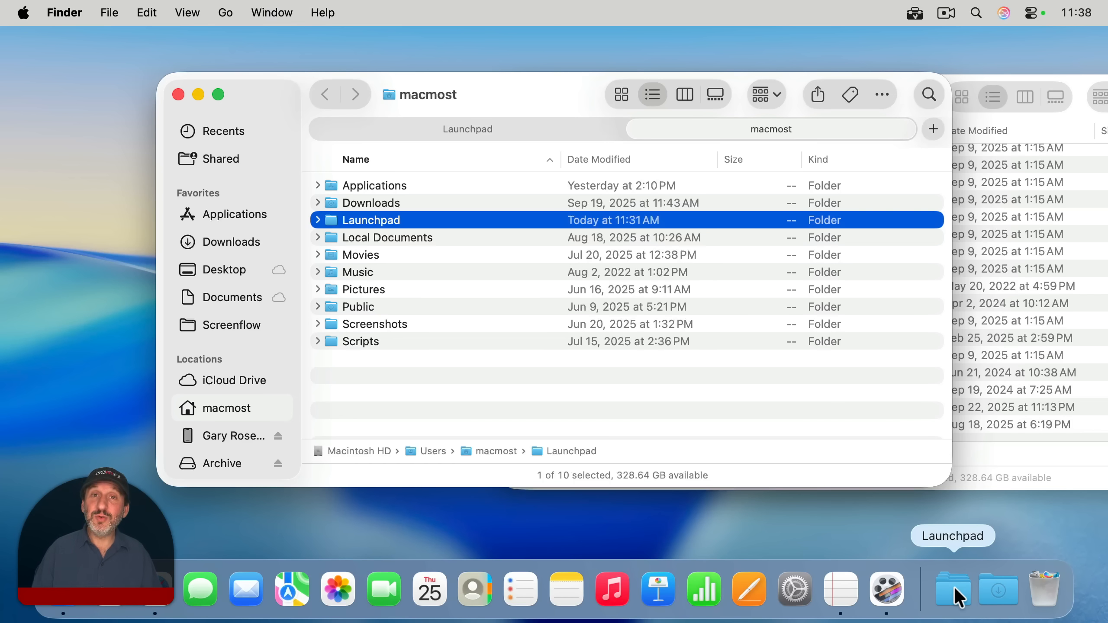
{"action": "right_click", "coordinate": [953, 588]}
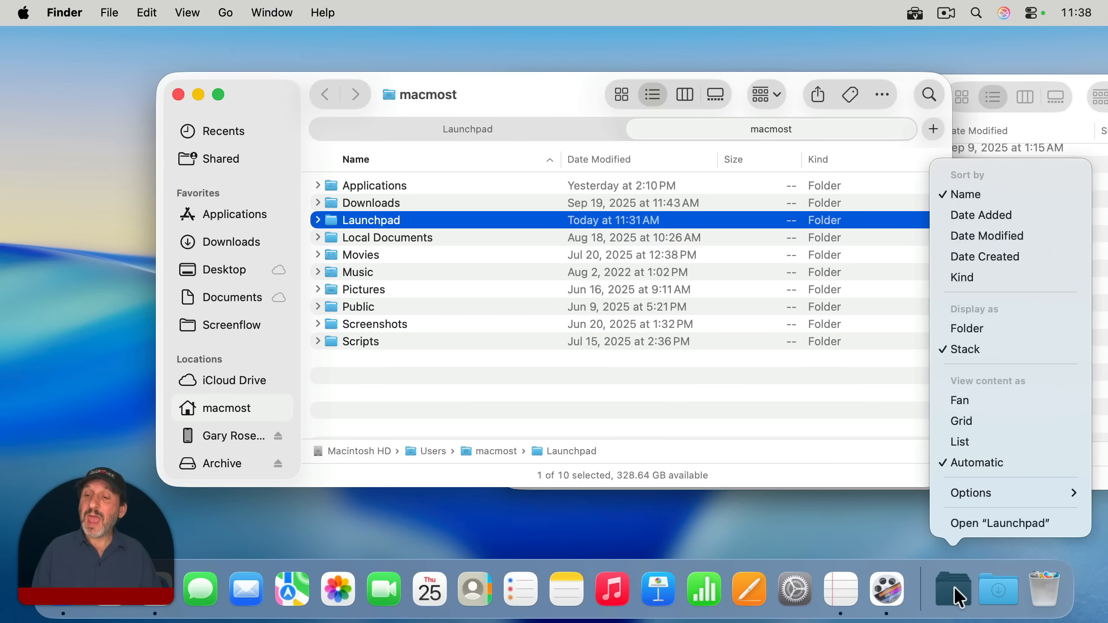
{"action": "mouse_move", "coordinate": [985, 328]}
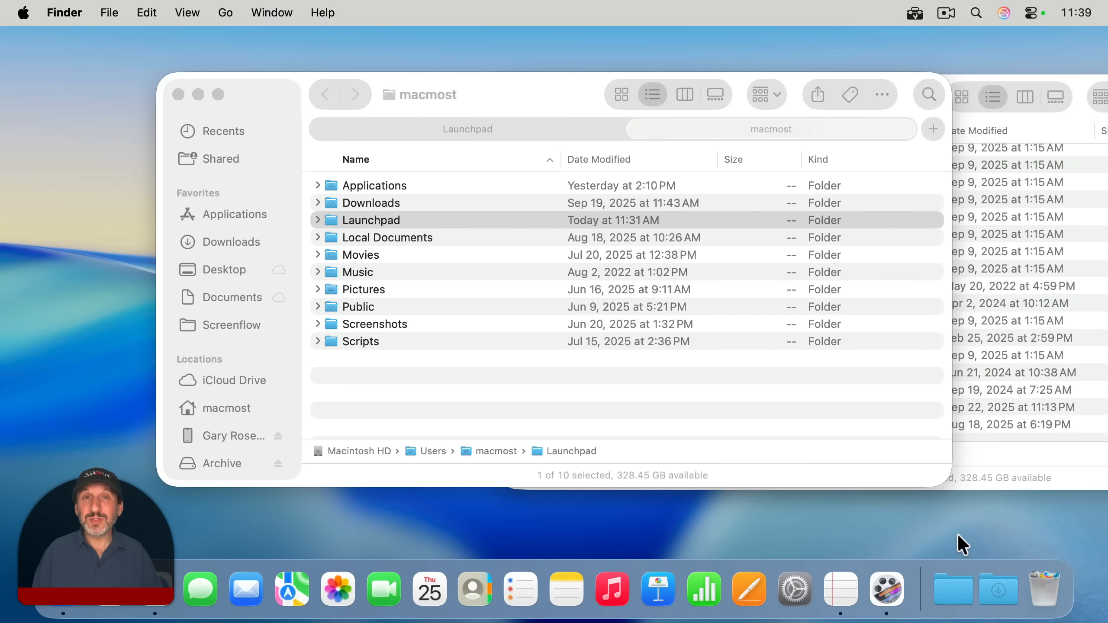
{"action": "mouse_move", "coordinate": [952, 588]}
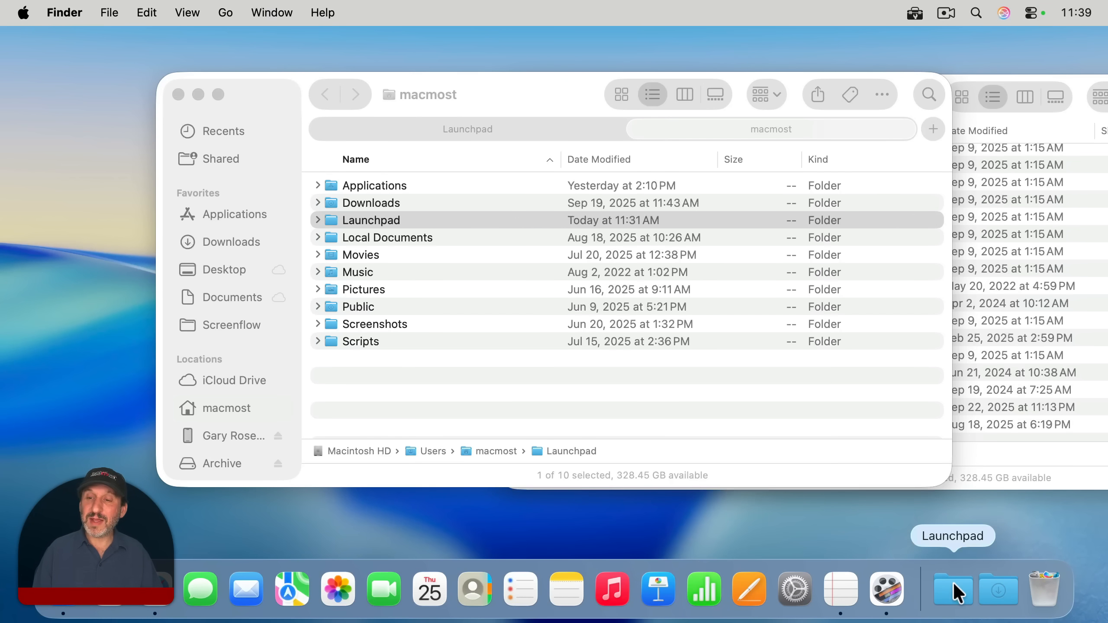
{"action": "left_click", "coordinate": [953, 589]}
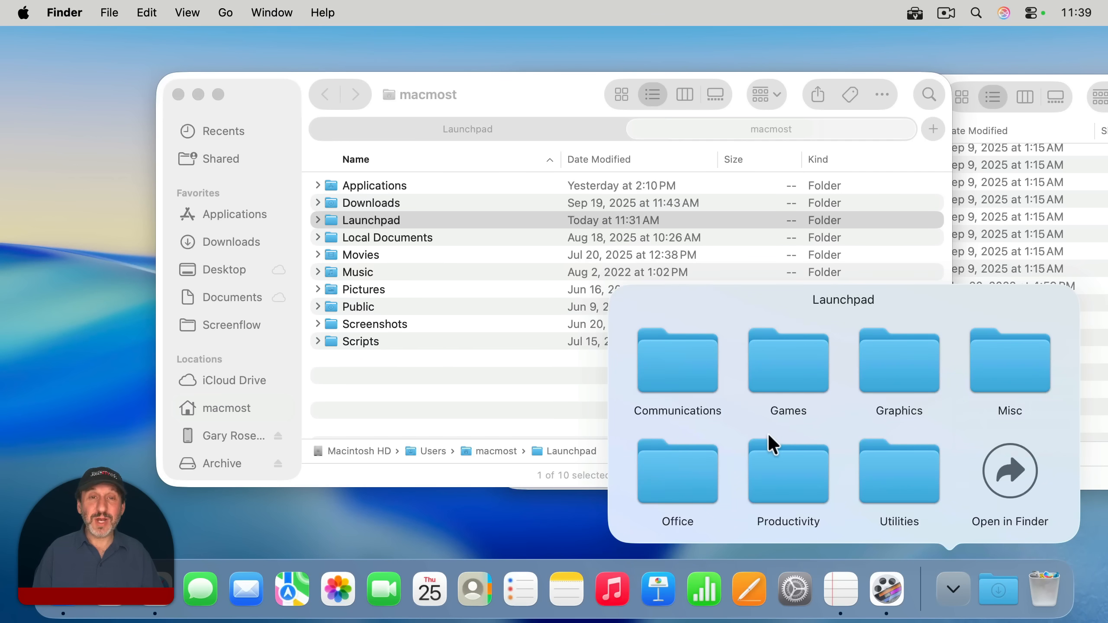
{"action": "mouse_move", "coordinate": [679, 477]}
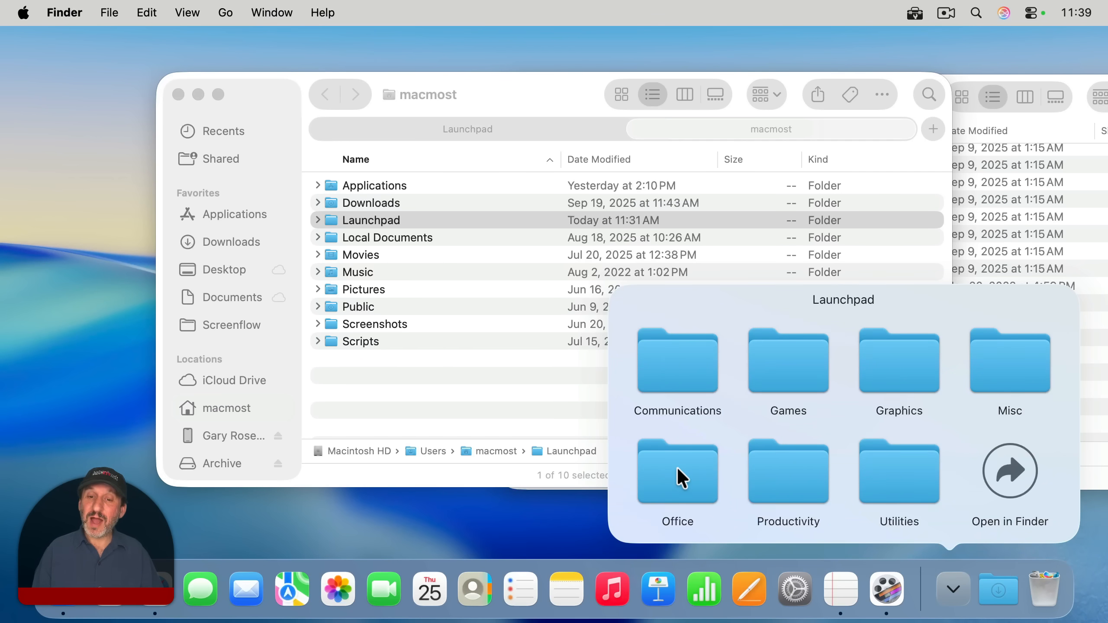
{"action": "left_click", "coordinate": [676, 471]}
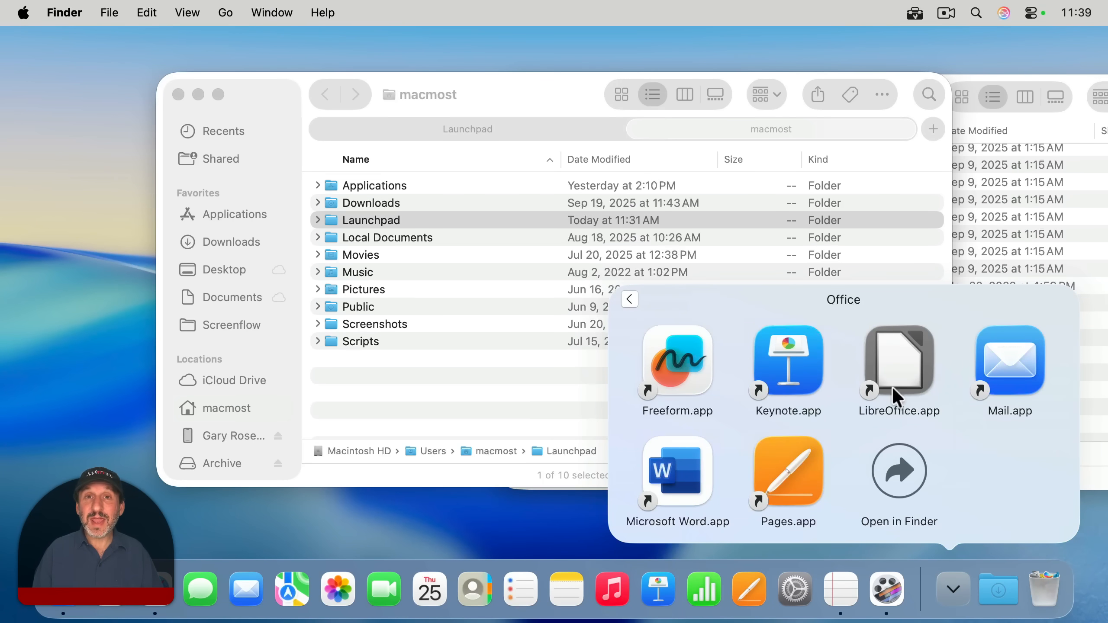
{"action": "mouse_move", "coordinate": [898, 479]}
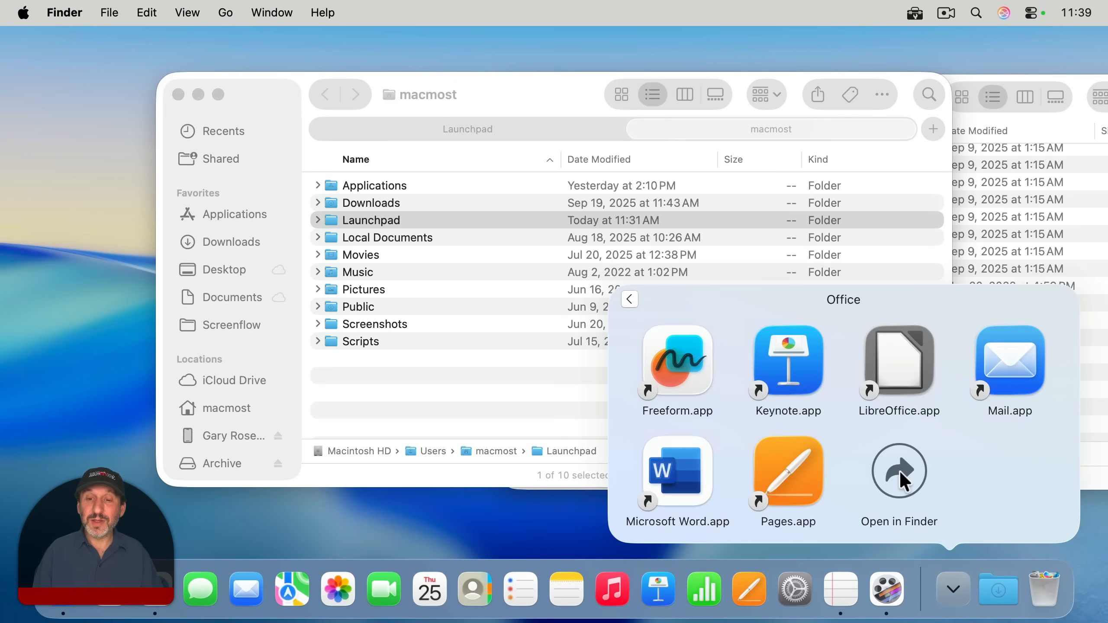
{"action": "mouse_move", "coordinate": [787, 472]}
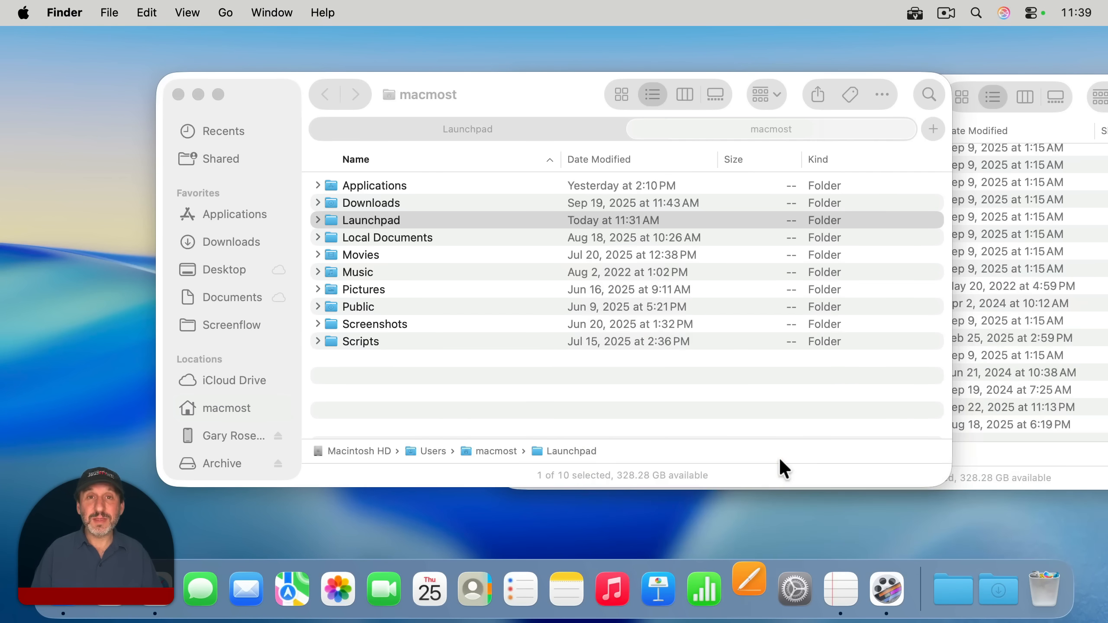
{"action": "left_click", "coordinate": [748, 589]}
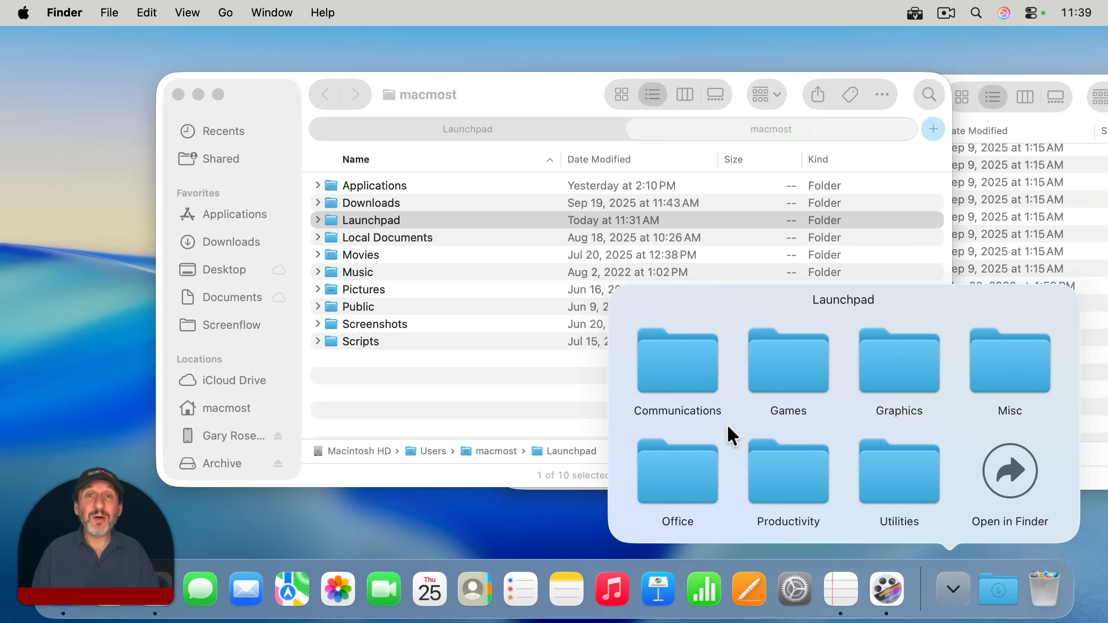
{"action": "mouse_move", "coordinate": [803, 375]}
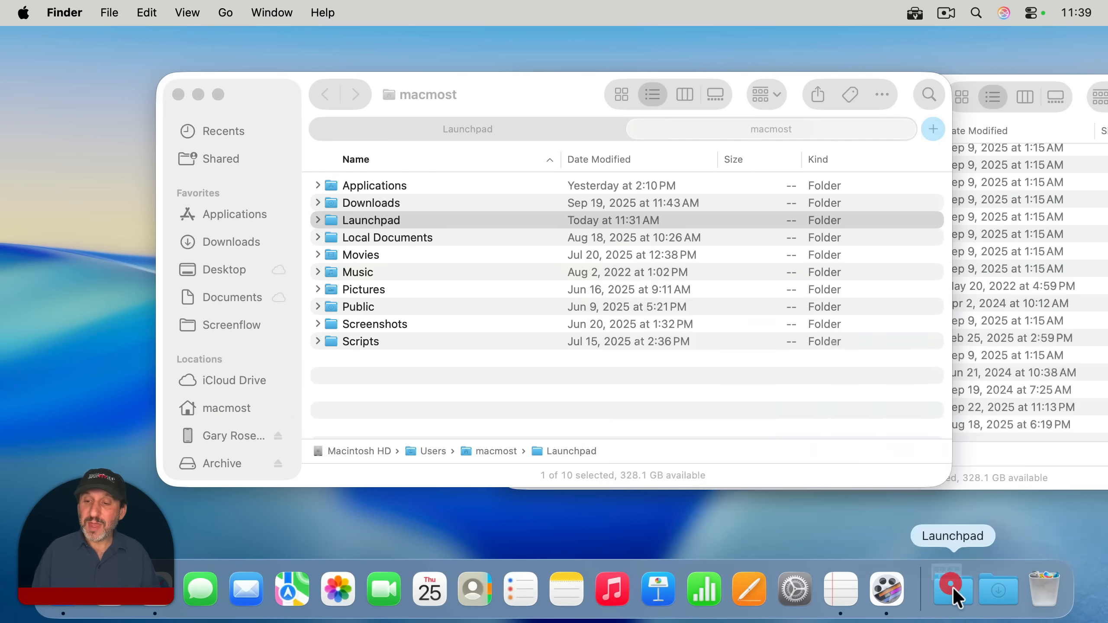
From the Dock folder's menu open Launchpad and reveal the Communications category aliases
{"action": "right_click", "coordinate": [951, 587]}
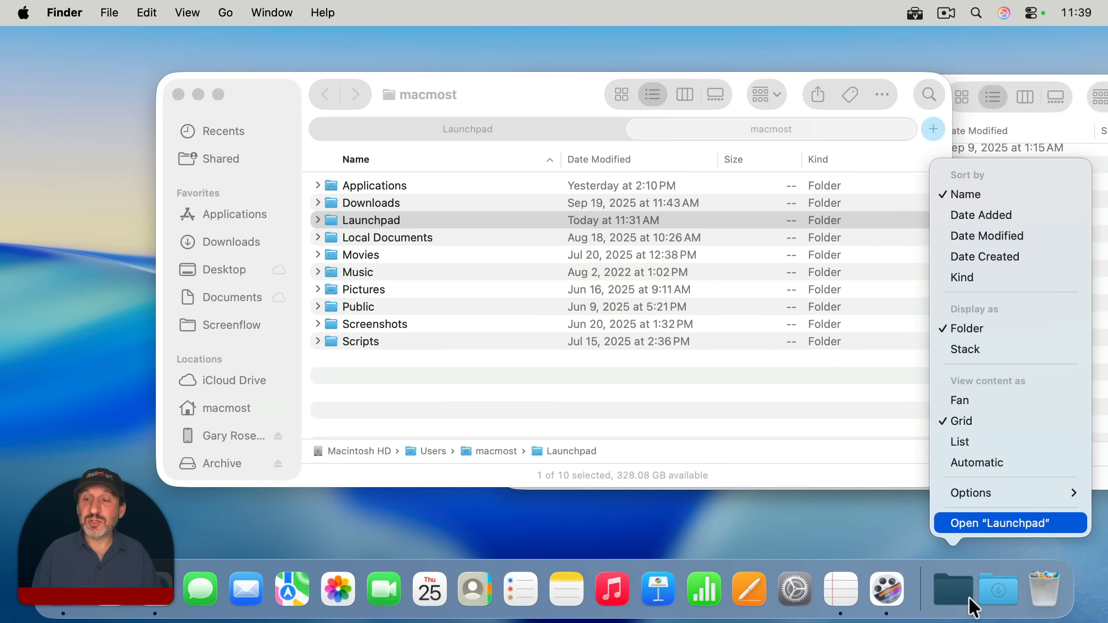
{"action": "left_click", "coordinate": [997, 523]}
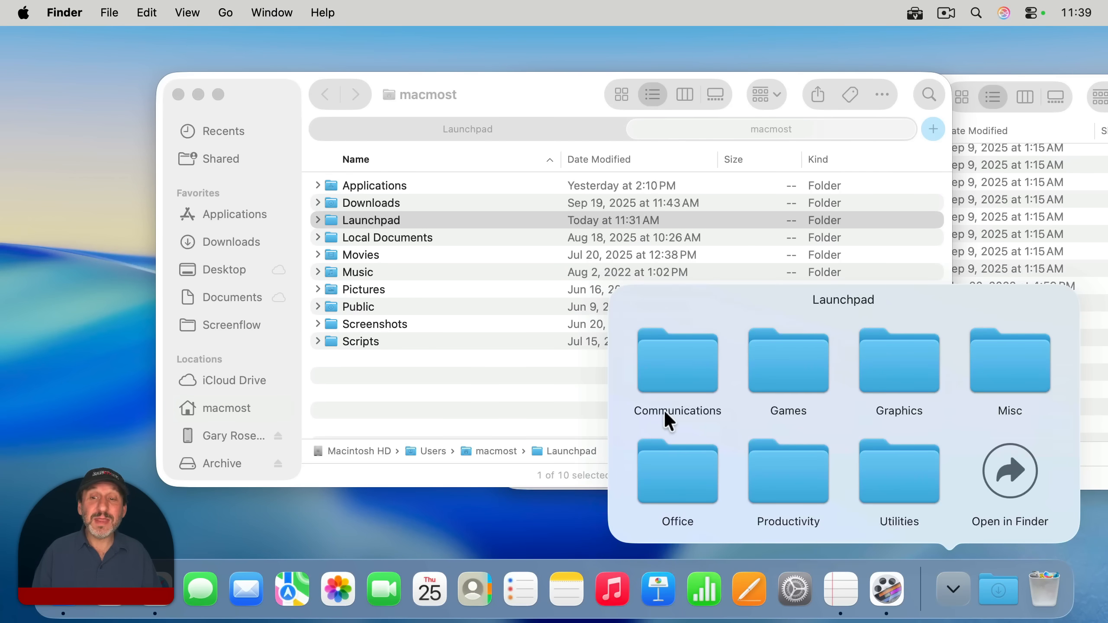
{"action": "left_click", "coordinate": [898, 362]}
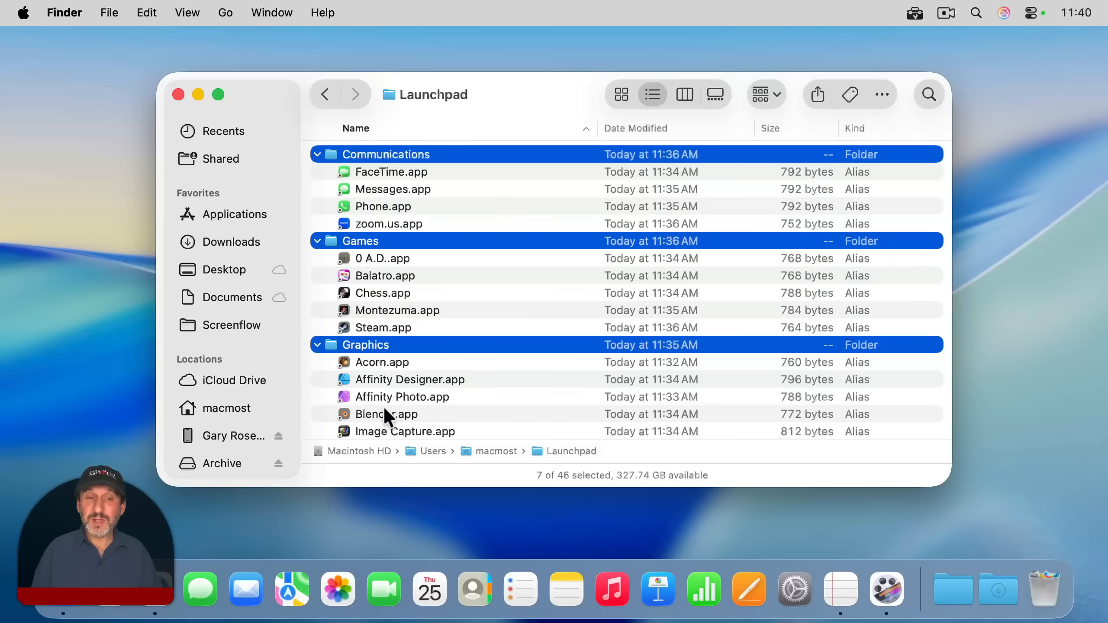
Rename Microsoft Word.app to Word.app and begin prefixing the Freeform alias
{"action": "scroll", "scroll_direction": "down", "scroll_amount": 3}
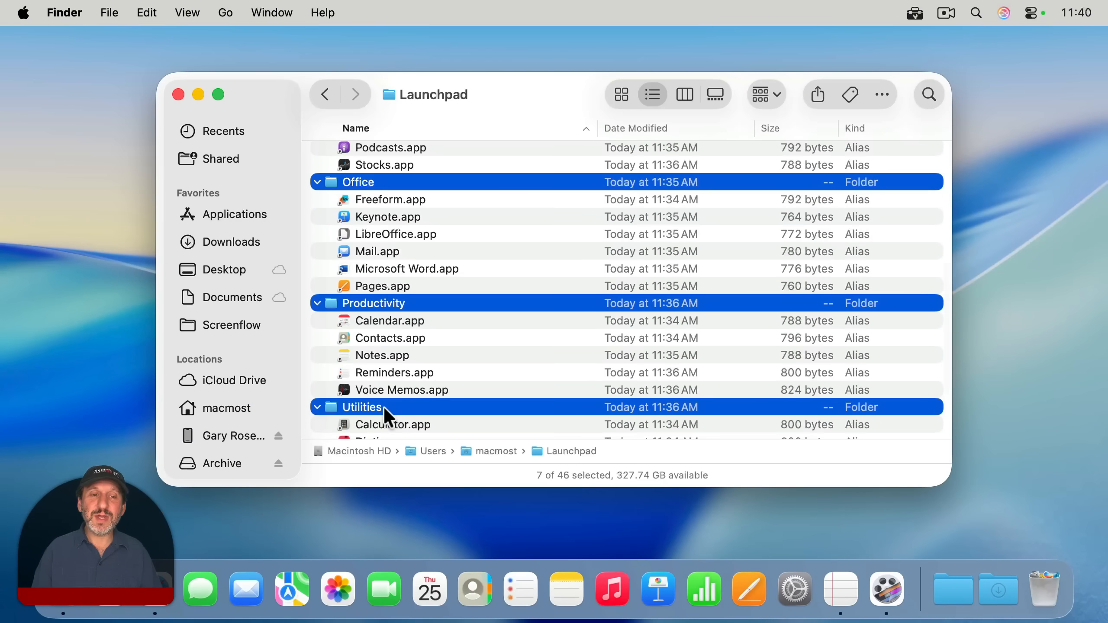
{"action": "left_click", "coordinate": [407, 268]}
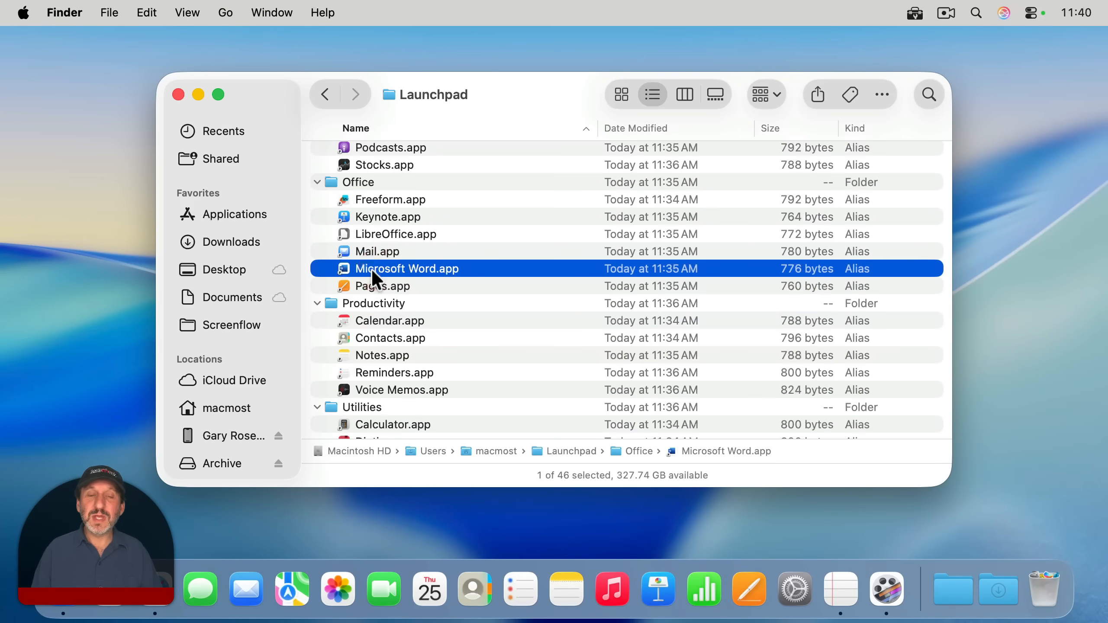
{"action": "left_click", "coordinate": [407, 269]}
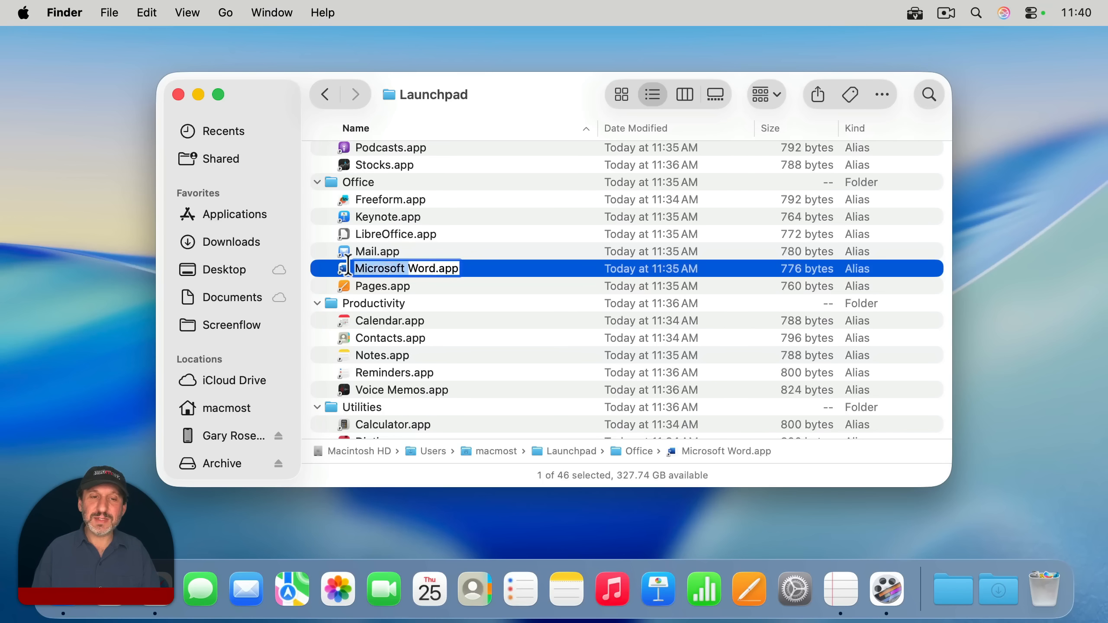
{"action": "type", "text": "Word.app"}
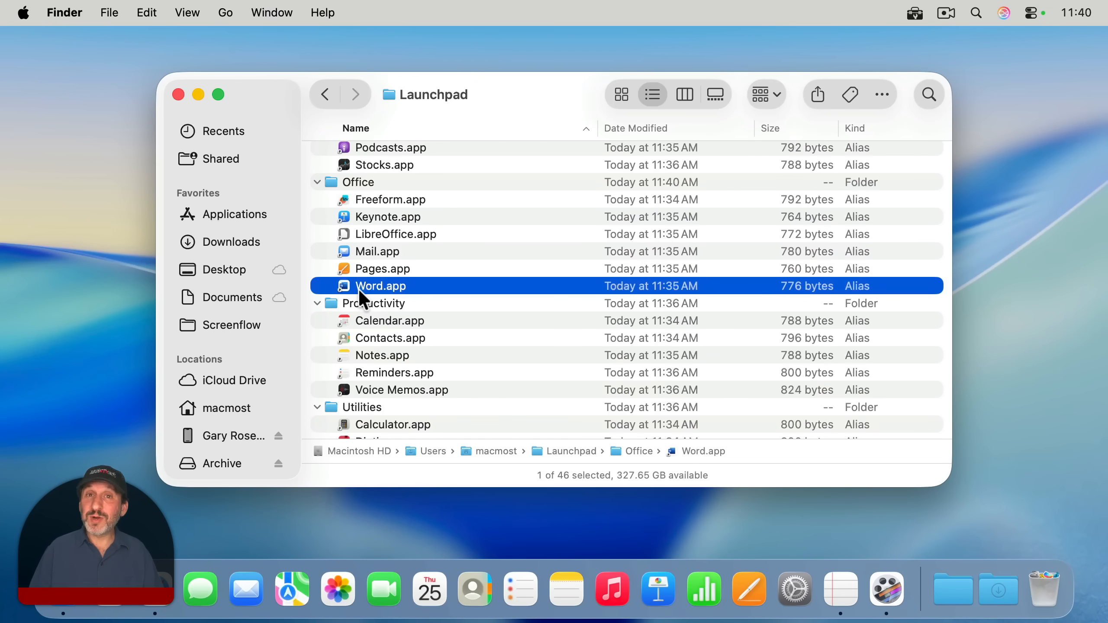
{"action": "mouse_move", "coordinate": [385, 294]}
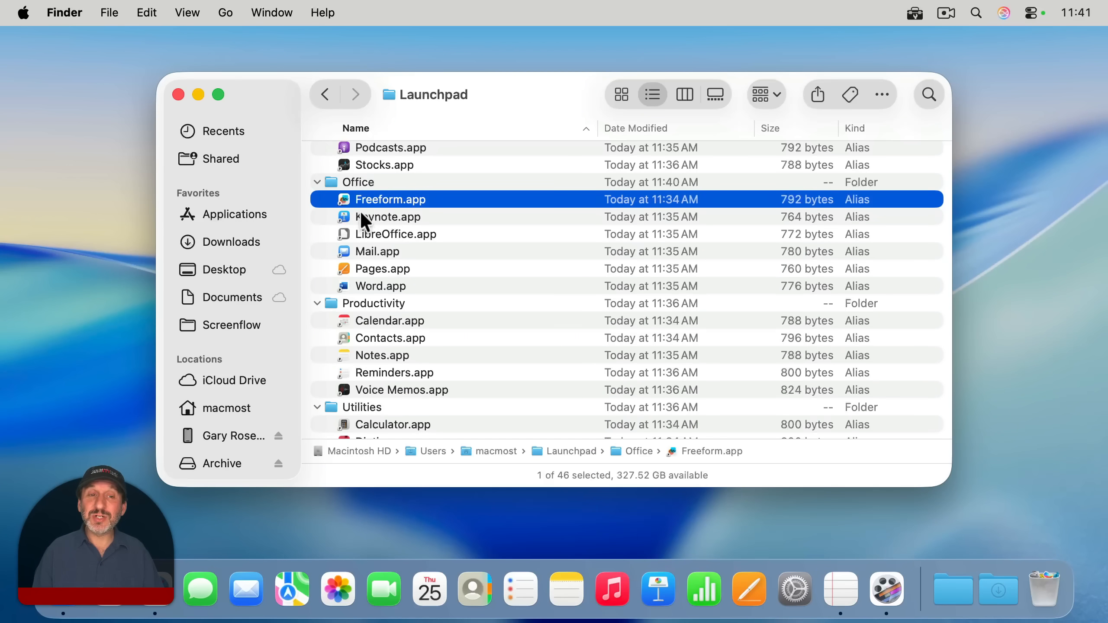
{"action": "left_click", "coordinate": [388, 216]}
{"action": "type", "text": "2 "}
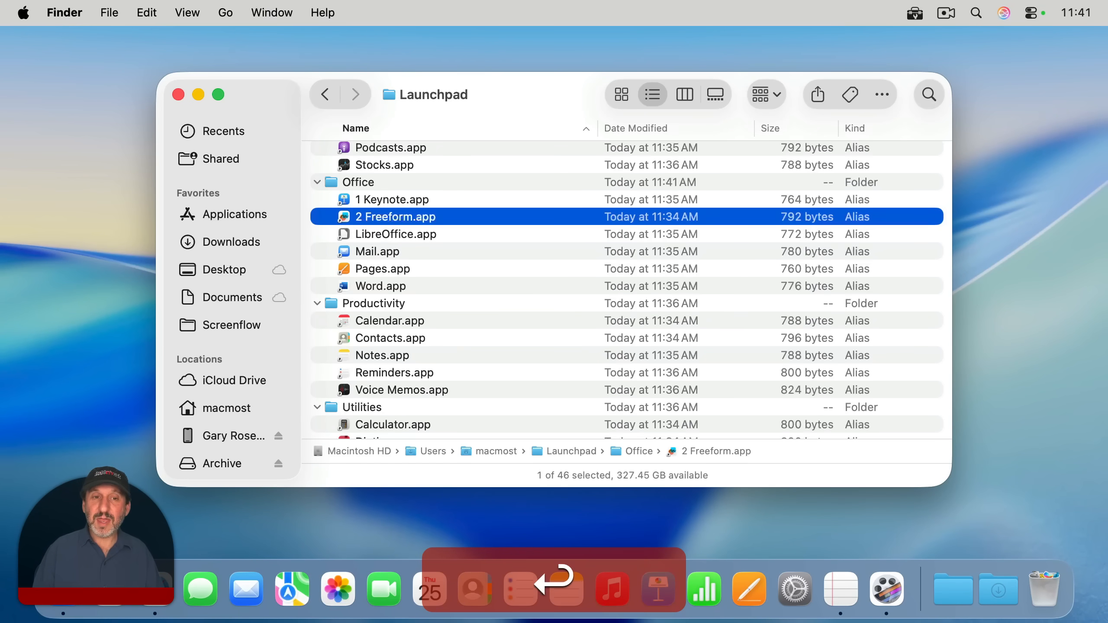
Add Safari, Music and News aliases to Launchpad's top level and check them in the Dock grid
{"action": "left_click", "coordinate": [952, 588]}
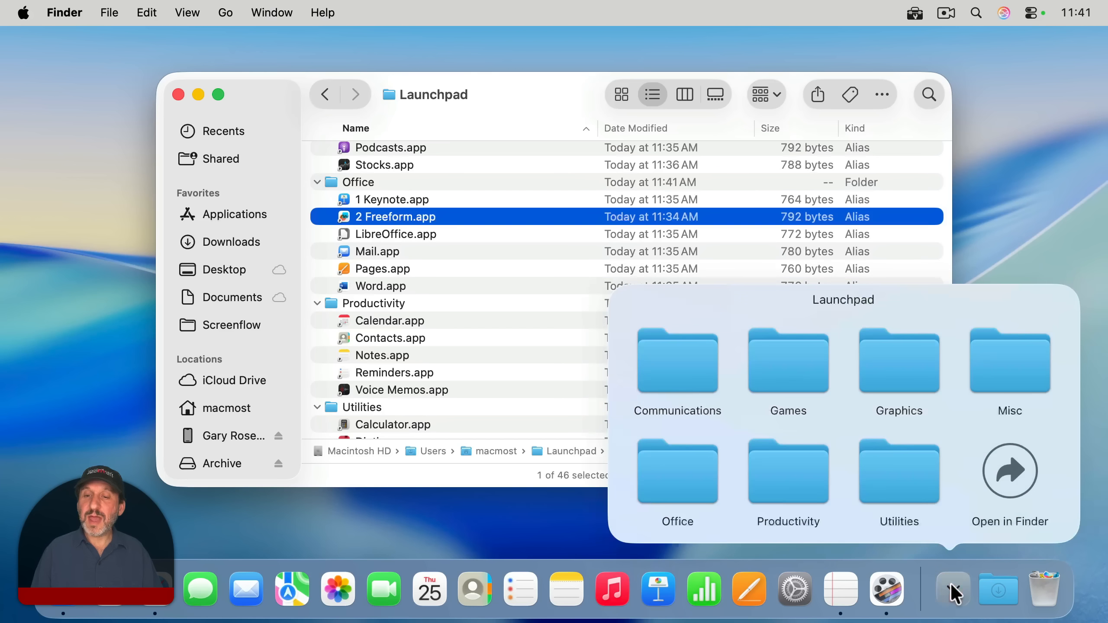
{"action": "left_click", "coordinate": [677, 359]}
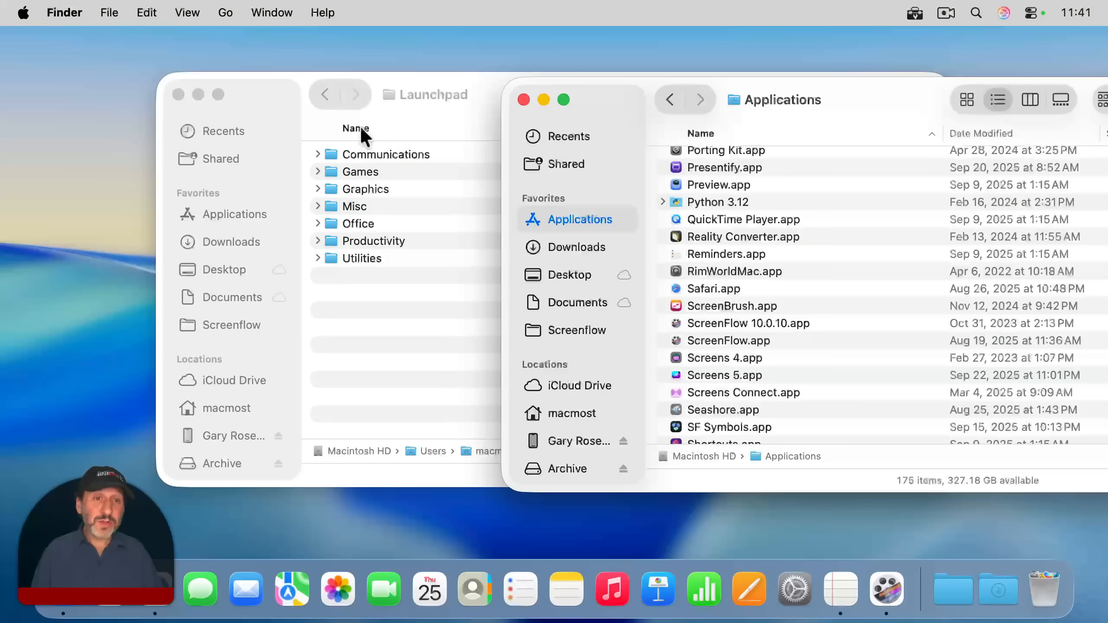
{"action": "mouse_move", "coordinate": [403, 226]}
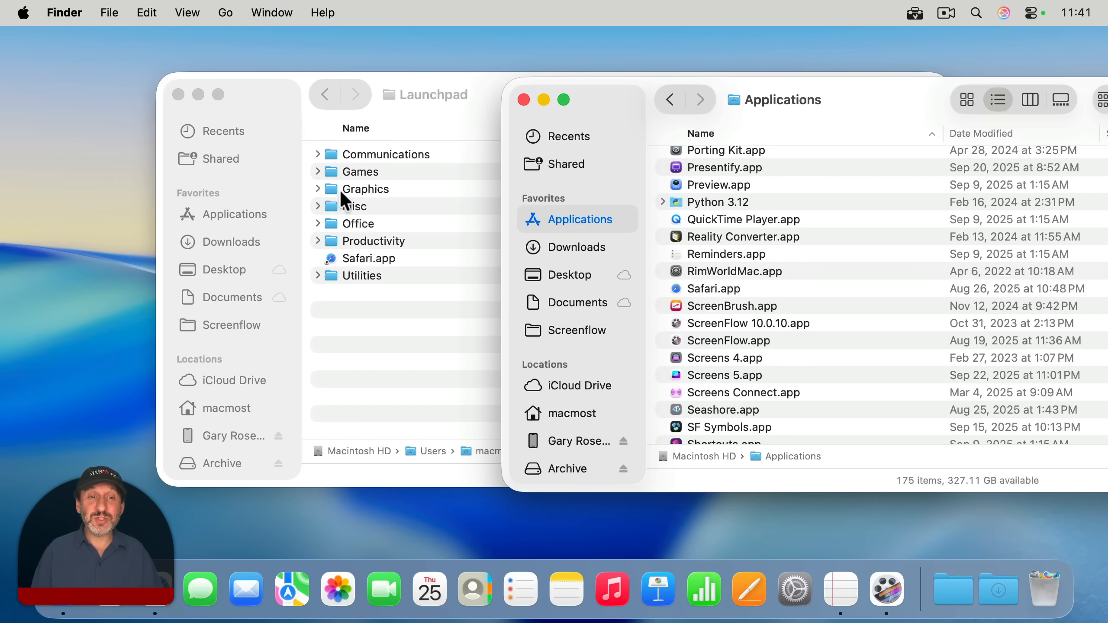
{"action": "scroll", "scroll_direction": "down", "scroll_amount": 3}
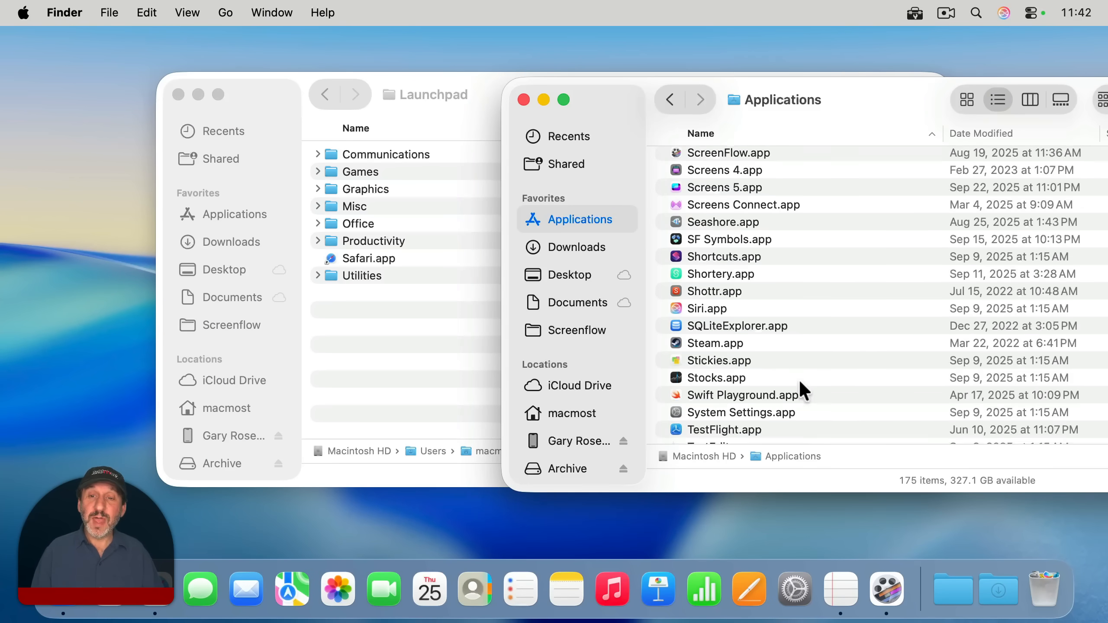
{"action": "scroll", "scroll_direction": "up", "scroll_amount": 3}
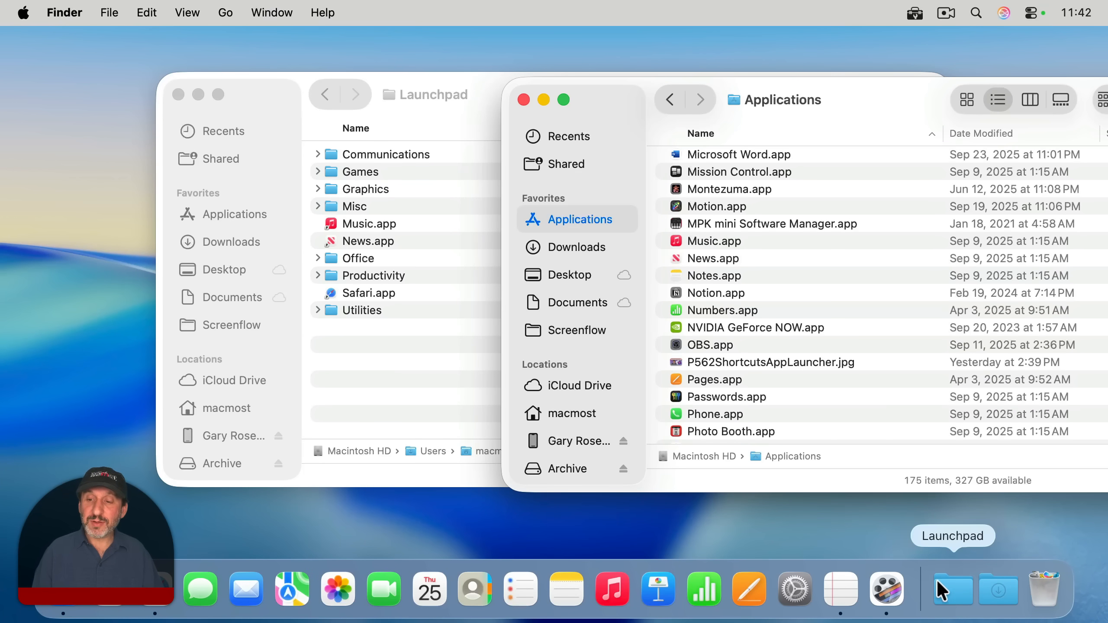
{"action": "left_click", "coordinate": [953, 589]}
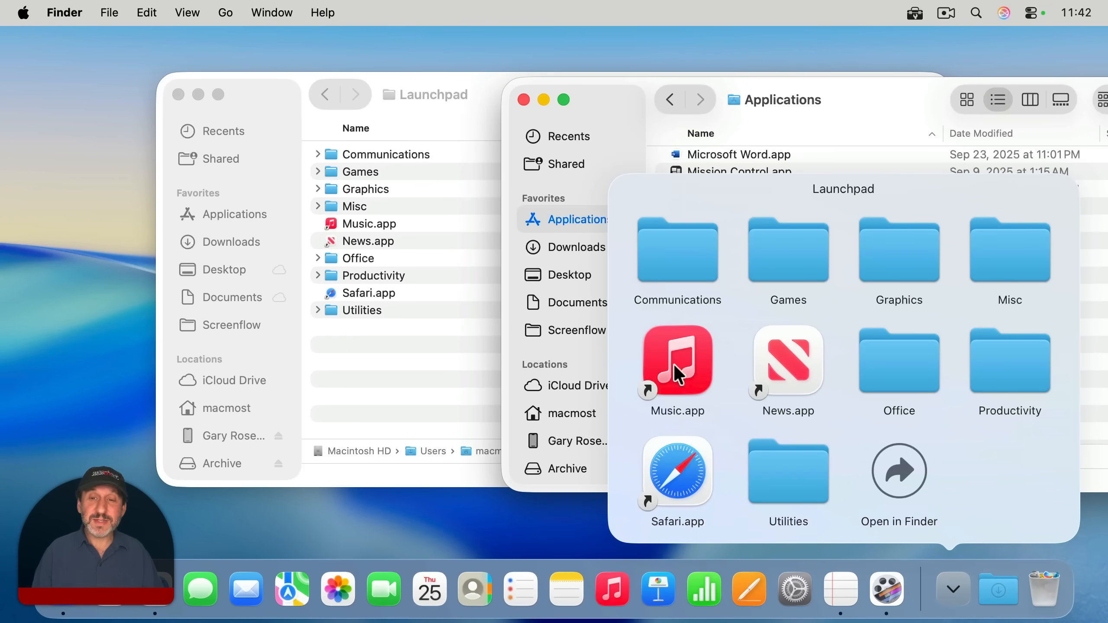
{"action": "mouse_move", "coordinate": [806, 372]}
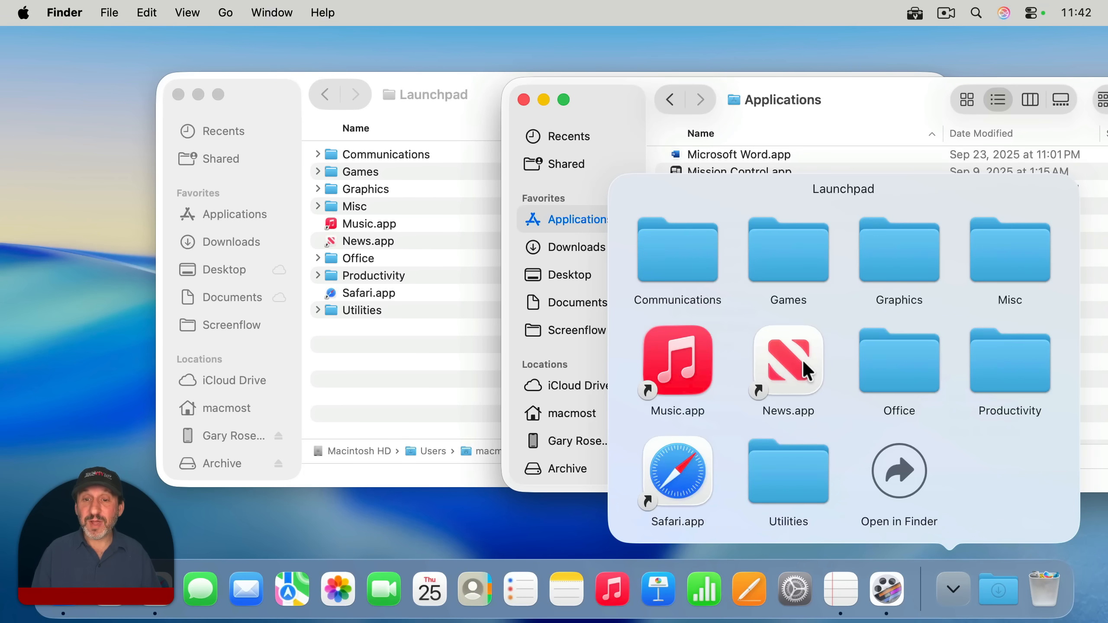
{"action": "mouse_move", "coordinate": [788, 262]}
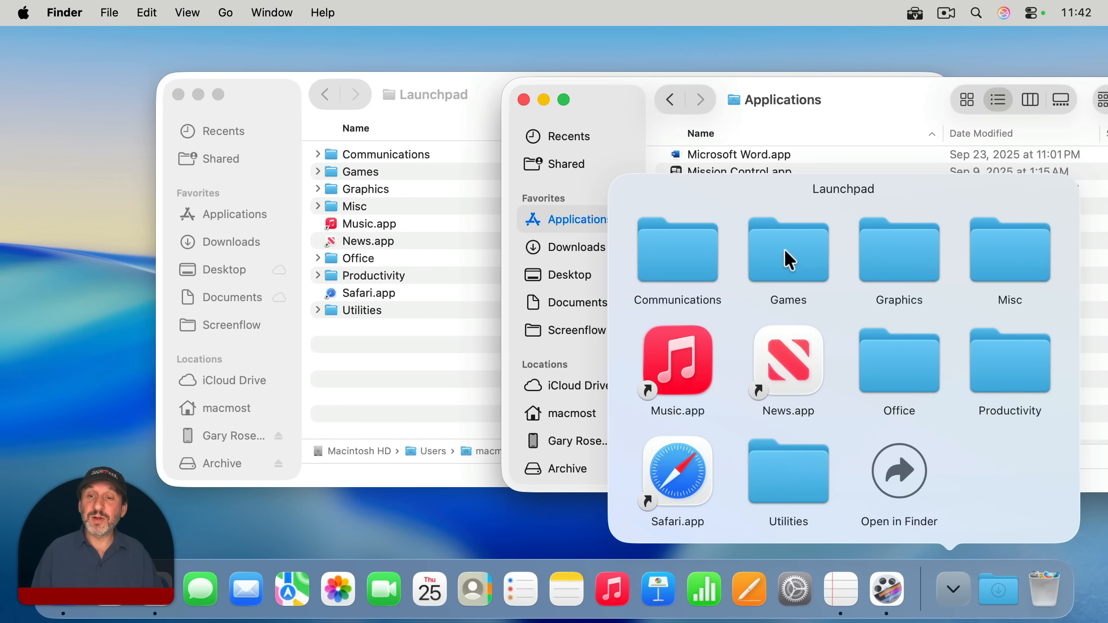
{"action": "left_click", "coordinate": [788, 251]}
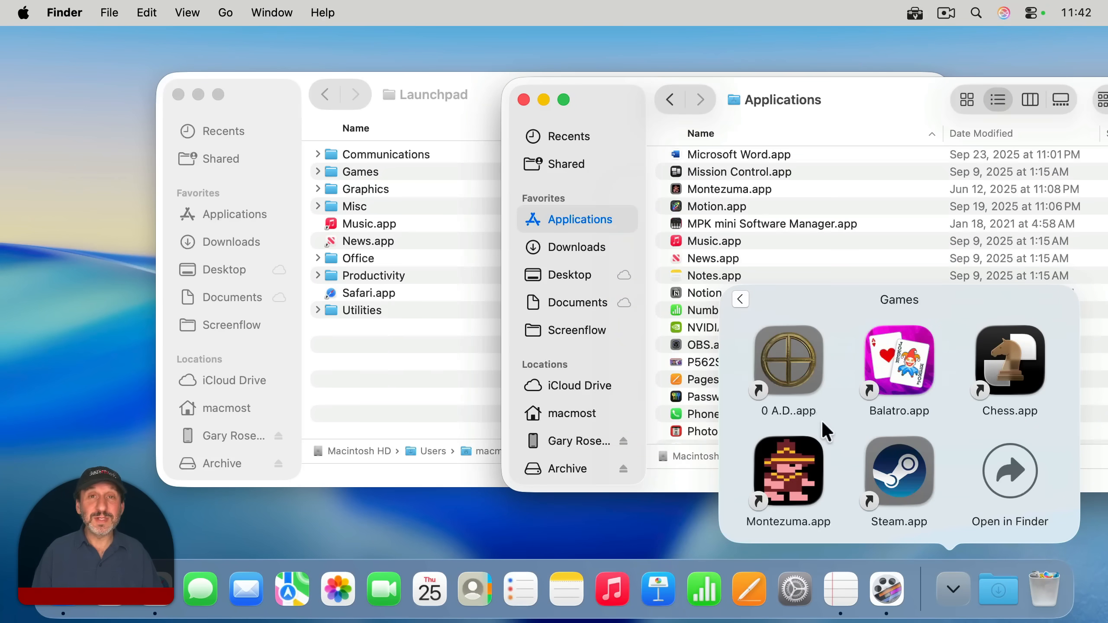
Add a Sales.numbers alias from Daily Reports to Launchpad and confirm it in the enlarged window
{"action": "left_click", "coordinate": [575, 302]}
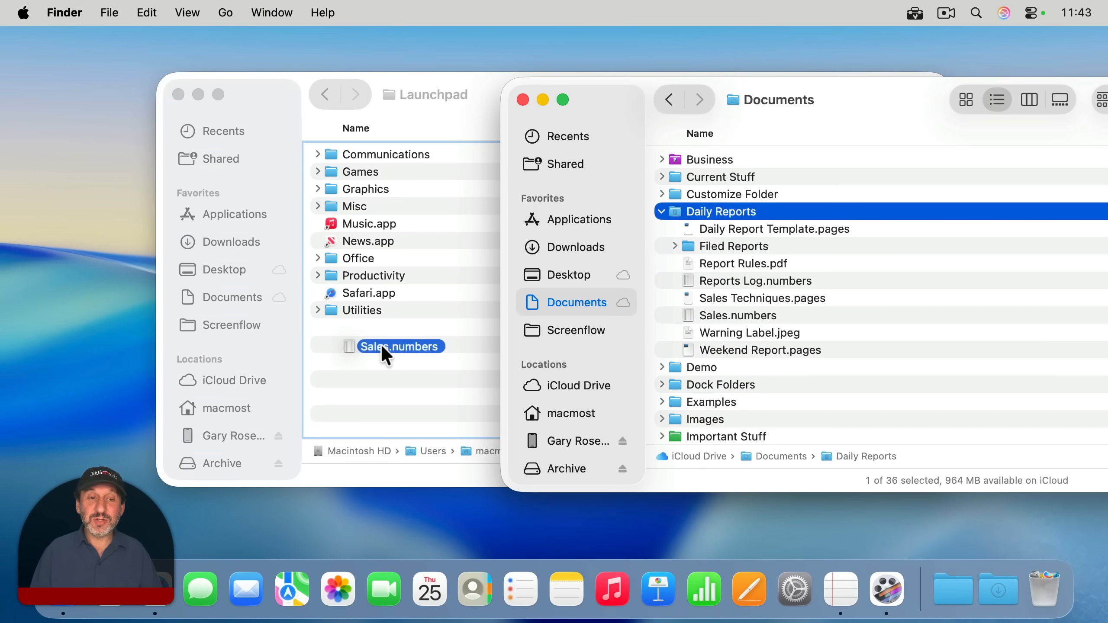
{"action": "left_click", "coordinate": [425, 94]}
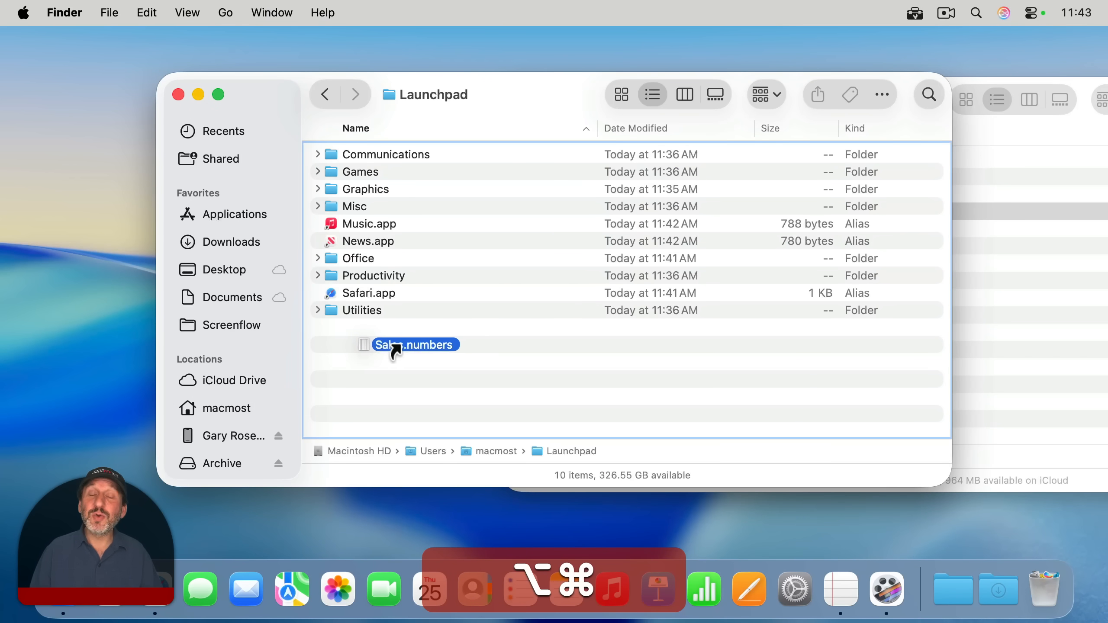
{"action": "key", "text": "Return"}
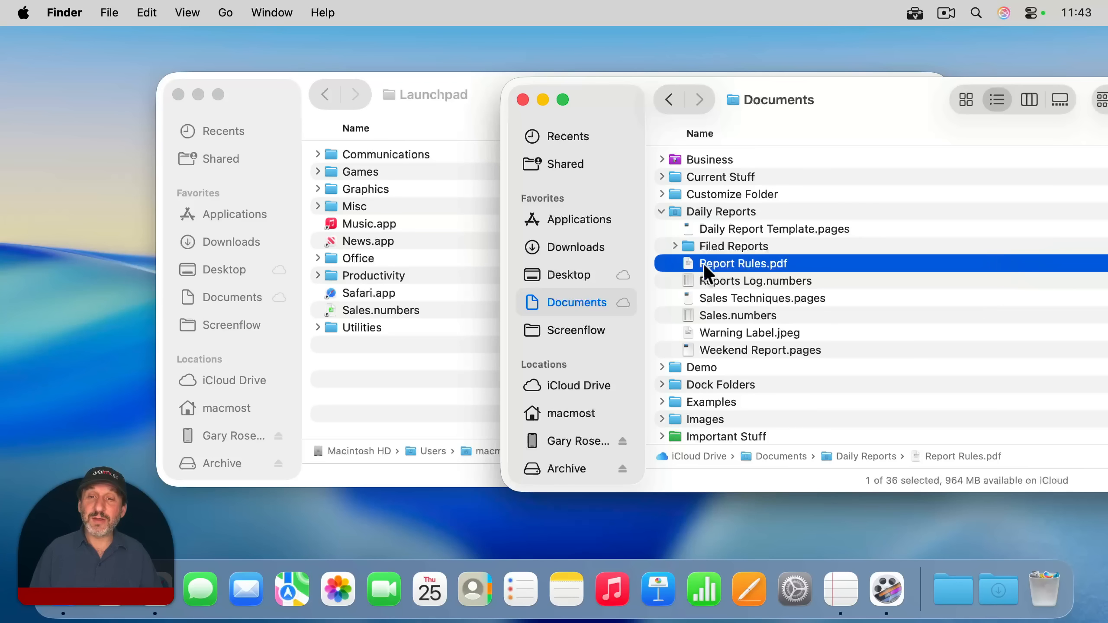
{"action": "left_click", "coordinate": [738, 315]}
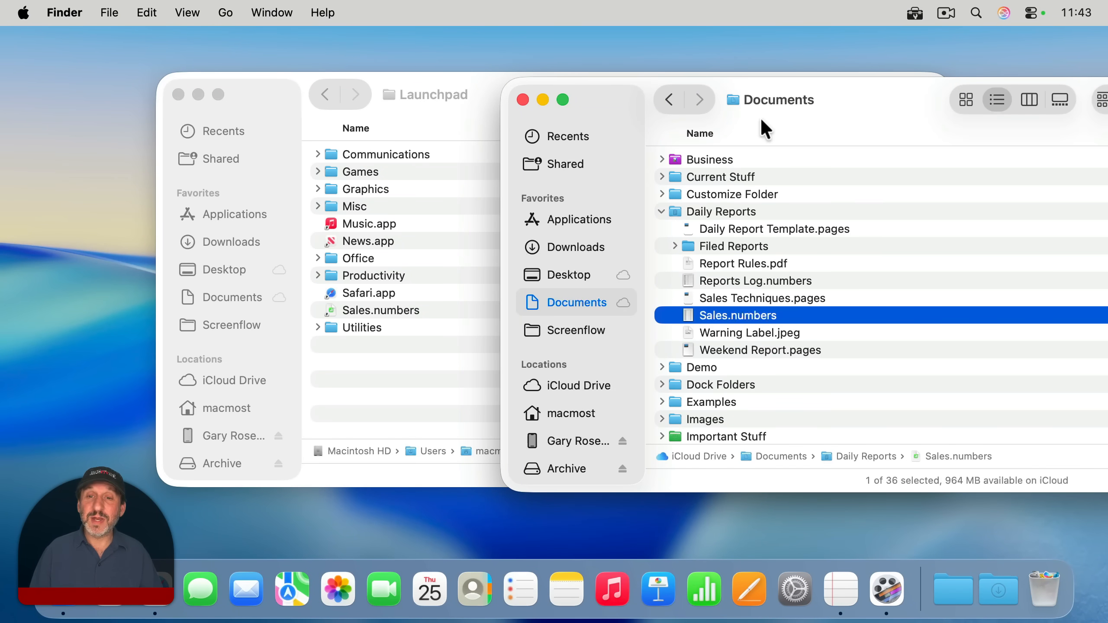
{"action": "mouse_move", "coordinate": [773, 324]}
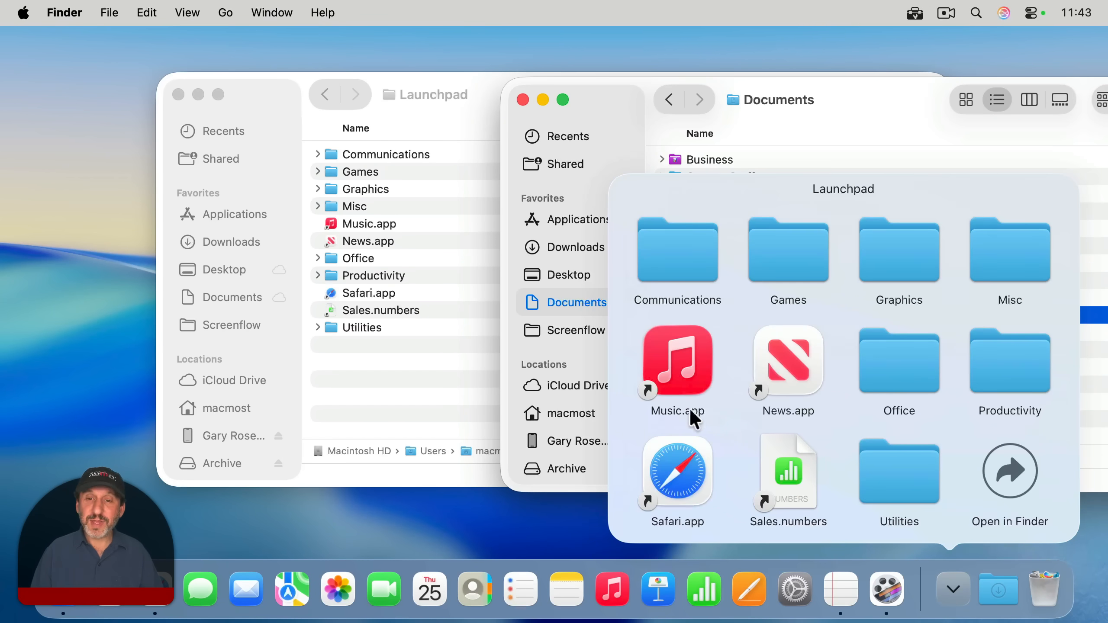
{"action": "mouse_move", "coordinate": [795, 472]}
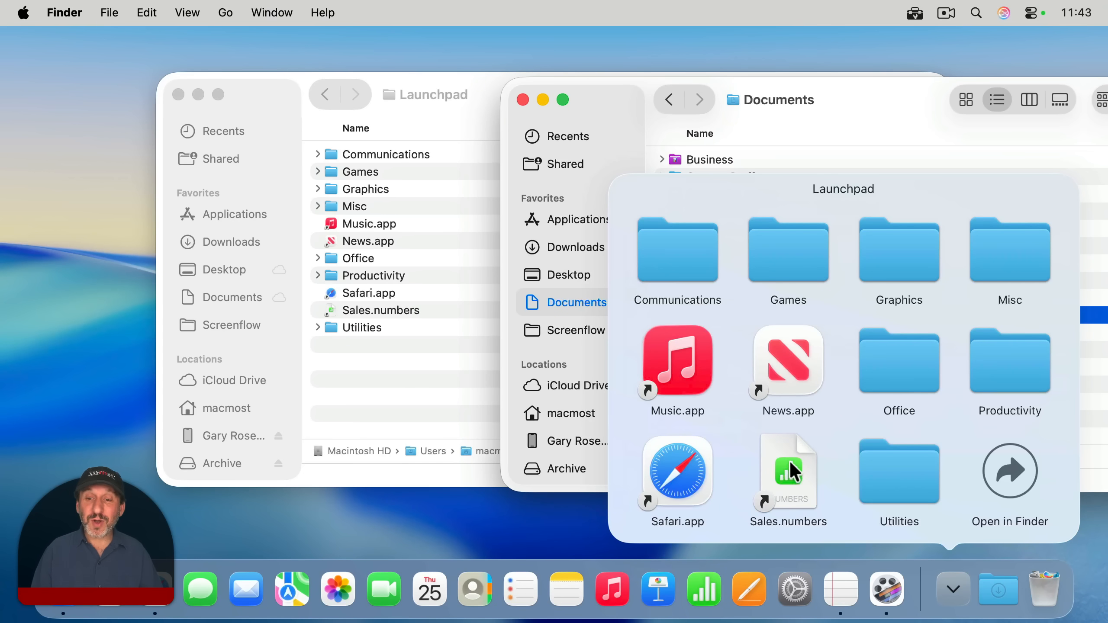
{"action": "mouse_move", "coordinate": [788, 463]}
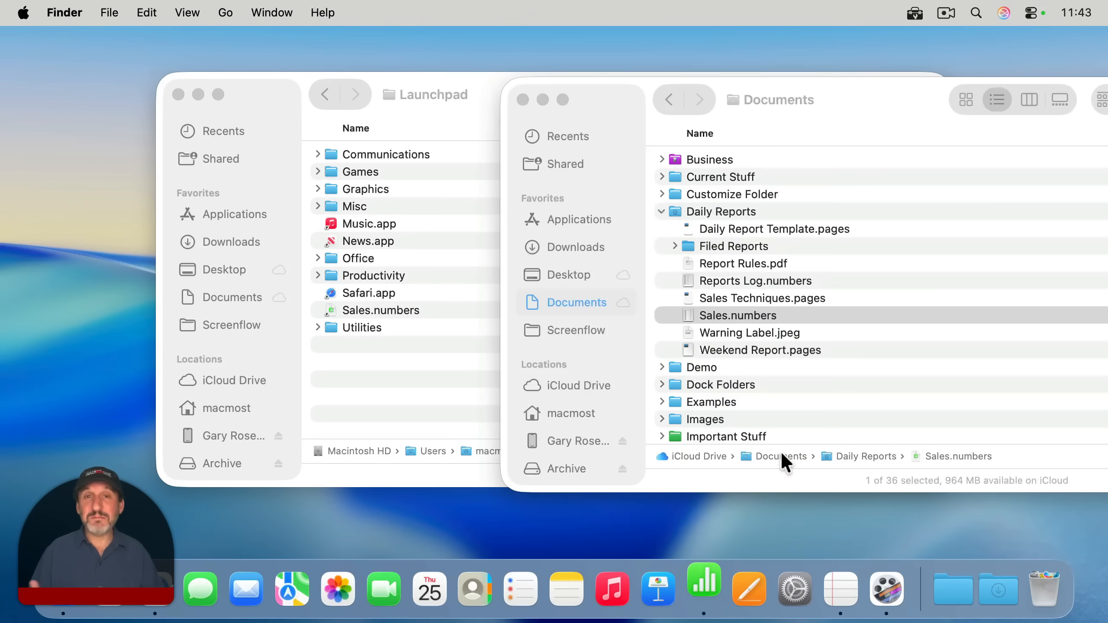
{"action": "double_click", "coordinate": [738, 315]}
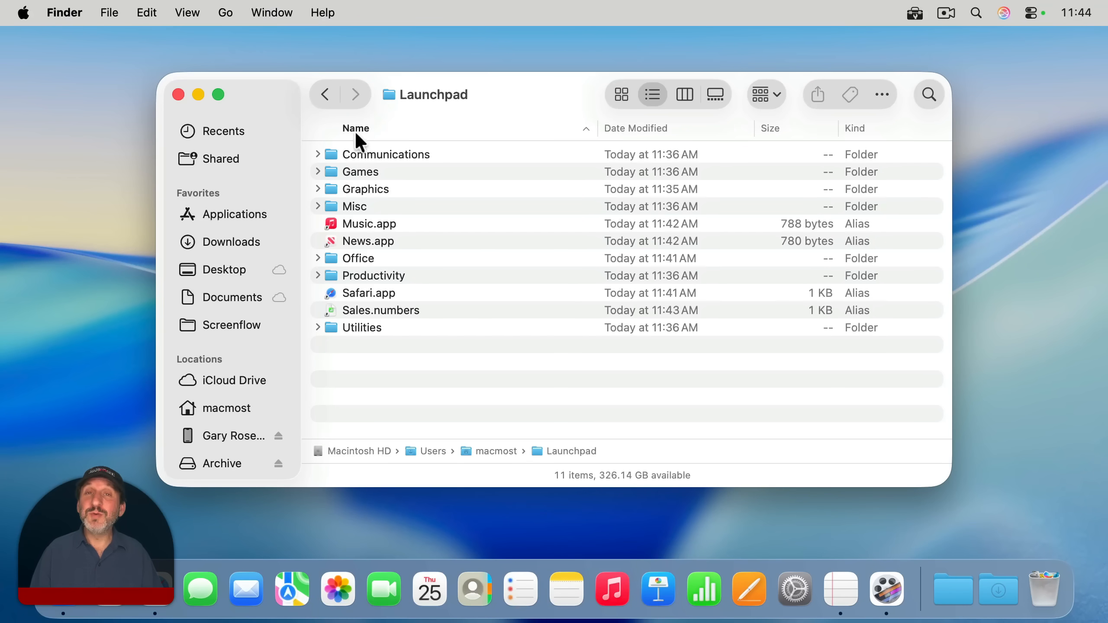
{"action": "mouse_move", "coordinate": [347, 318]}
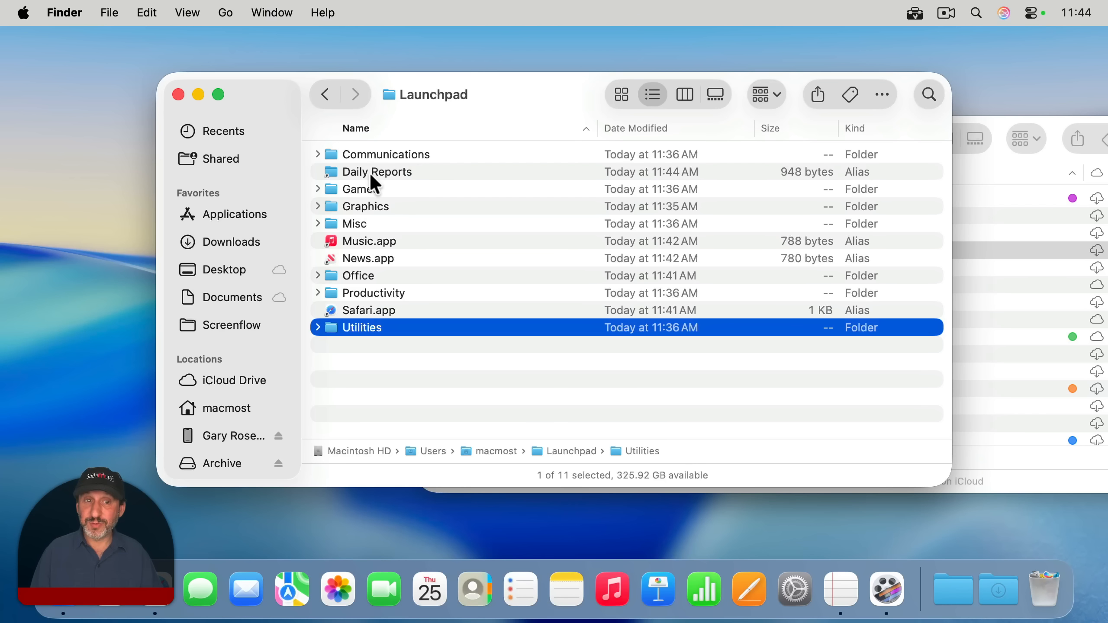
{"action": "mouse_move", "coordinate": [544, 176]}
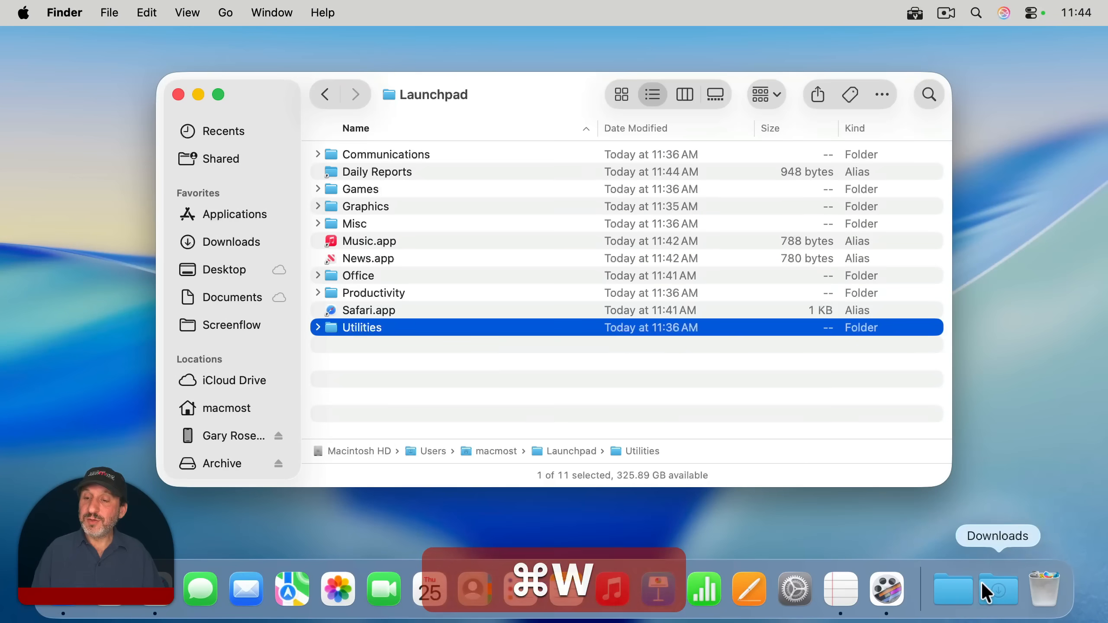
Pop up the Launchpad Dock folder grid to confirm the Daily Reports alias, then dismiss it
{"action": "left_click", "coordinate": [953, 589]}
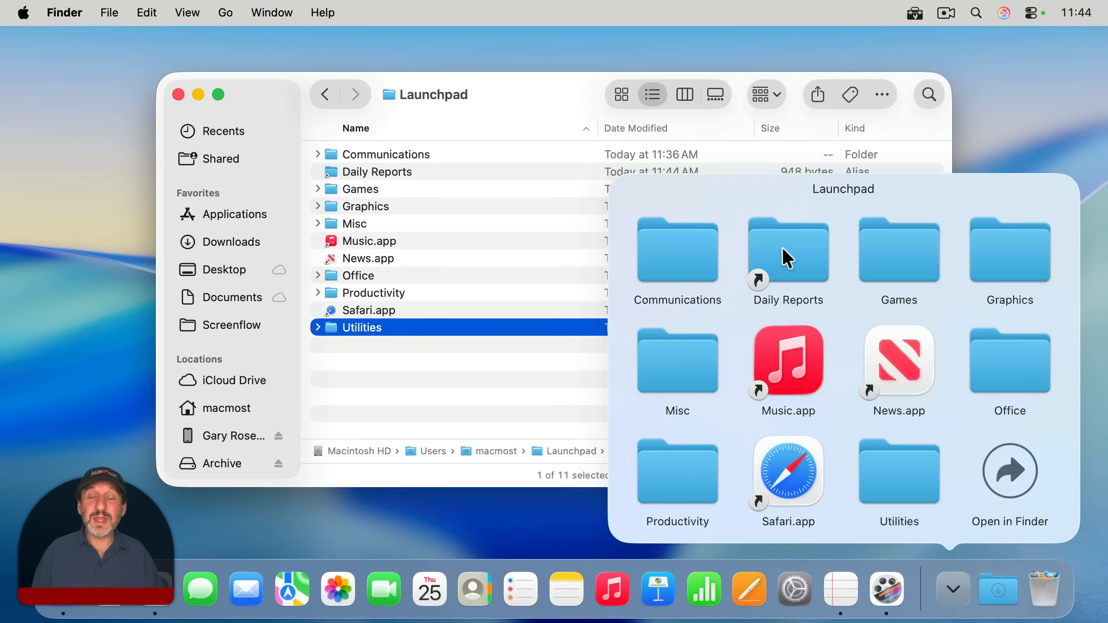
{"action": "mouse_move", "coordinate": [781, 247]}
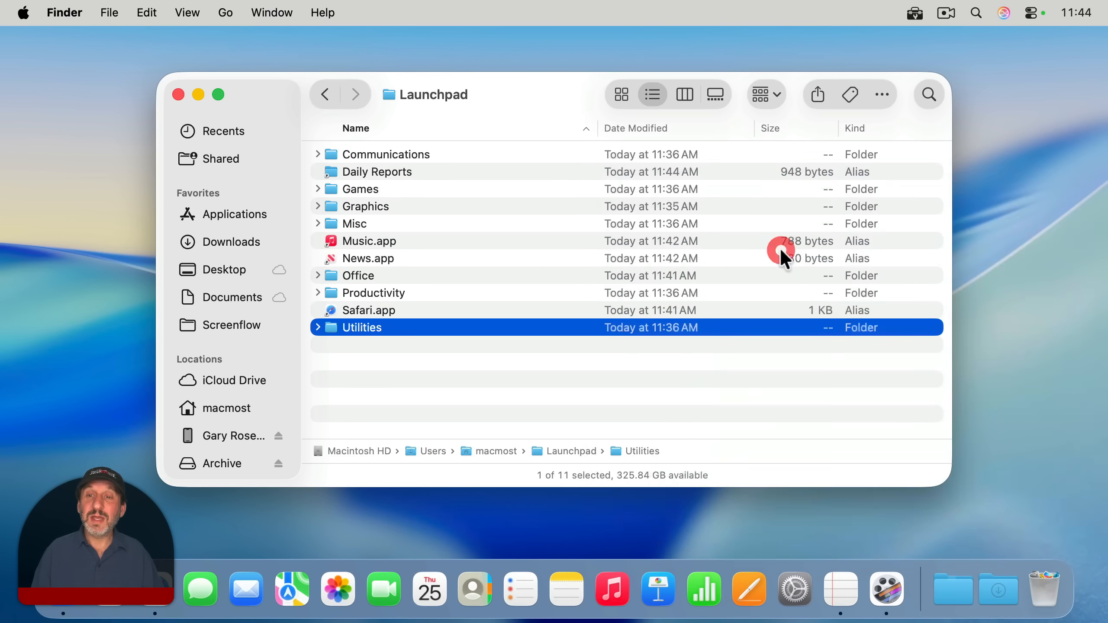
{"action": "left_click", "coordinate": [179, 94]}
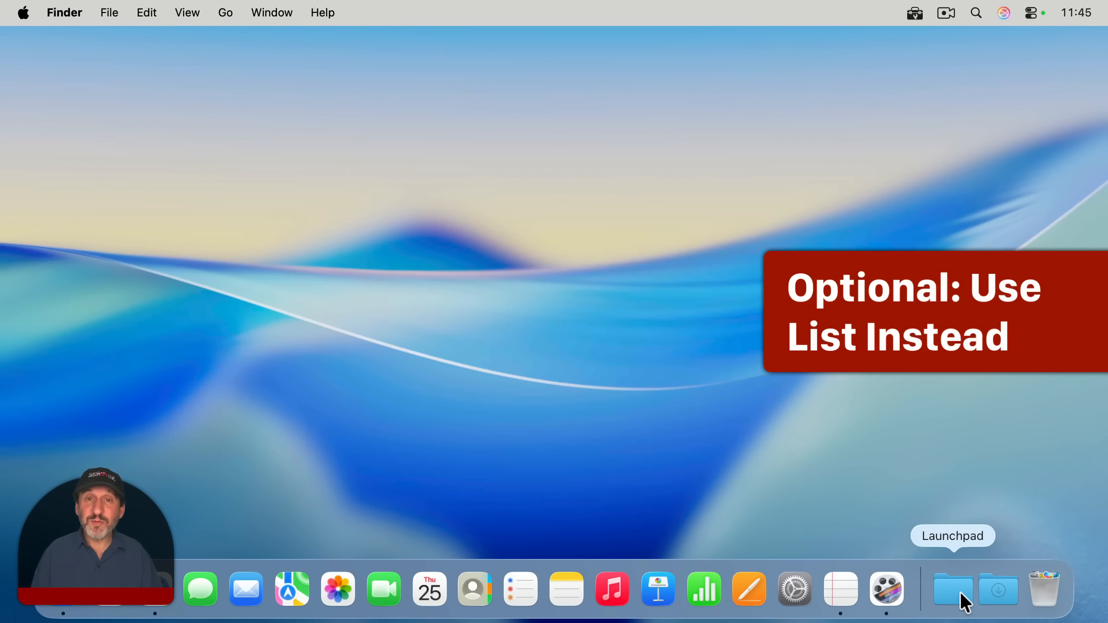
Switch the Launchpad Dock folder to 'View content as List' from its right-click options
{"action": "right_click", "coordinate": [953, 588]}
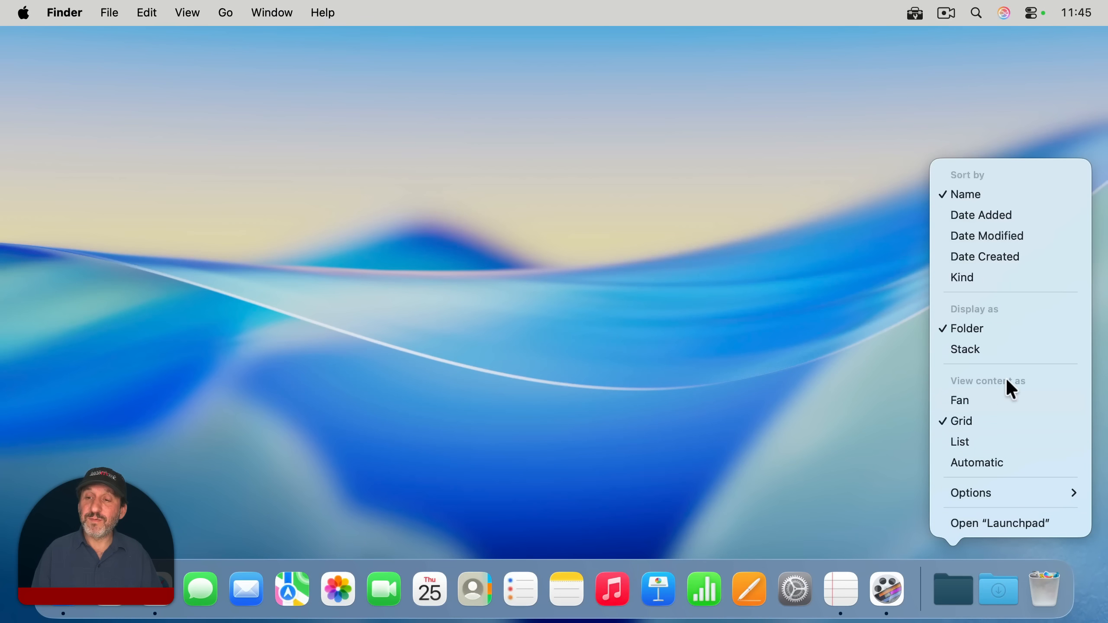
{"action": "mouse_move", "coordinate": [960, 441]}
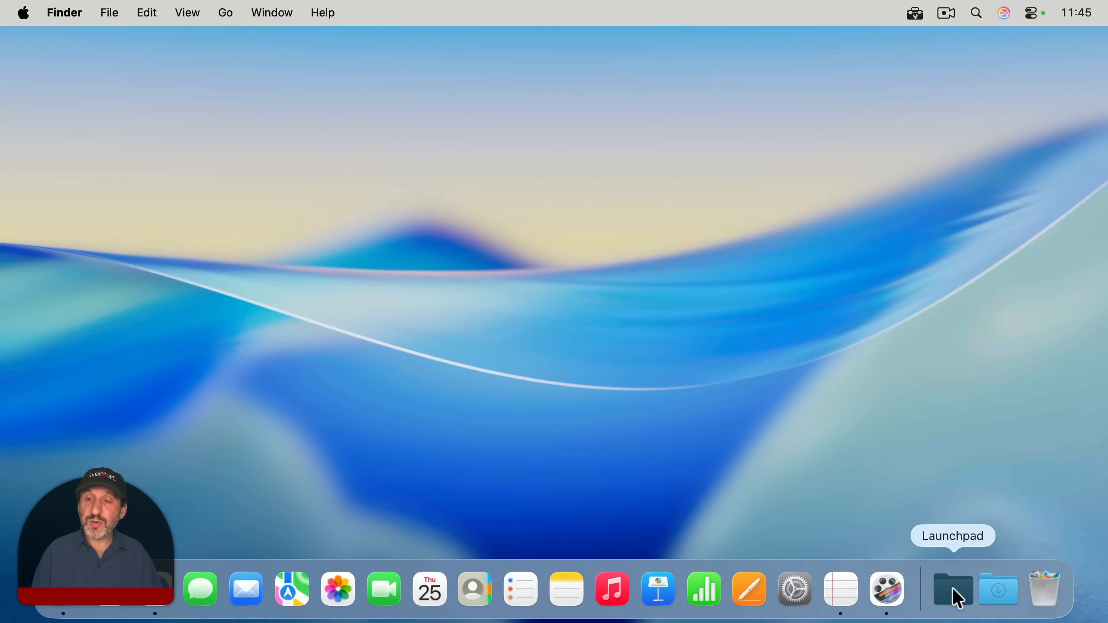
{"action": "right_click", "coordinate": [953, 589]}
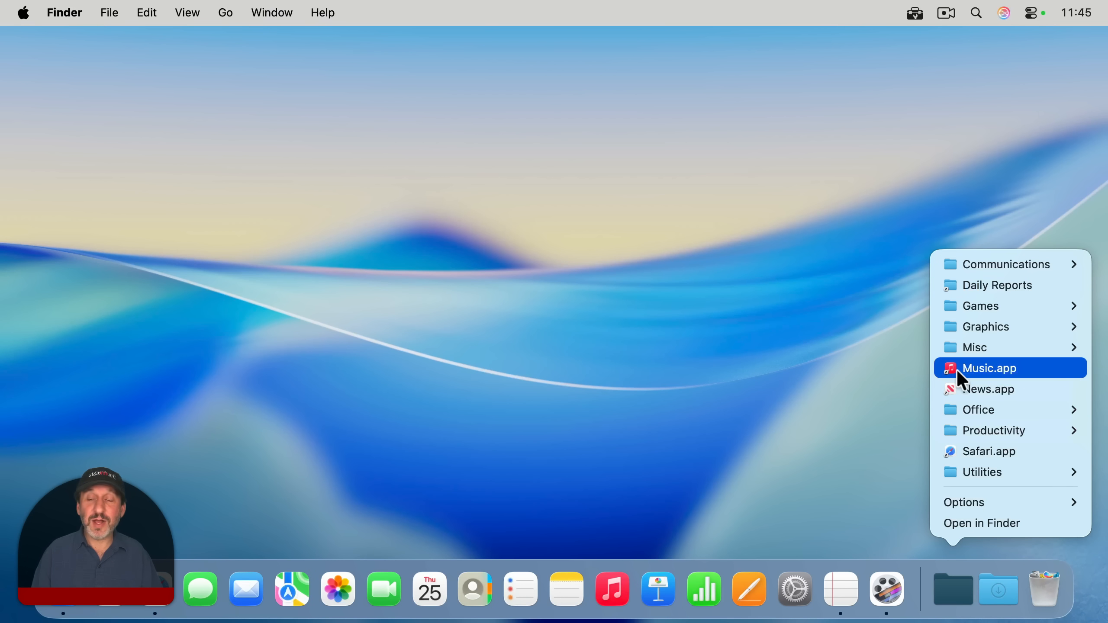
{"action": "mouse_move", "coordinate": [986, 326]}
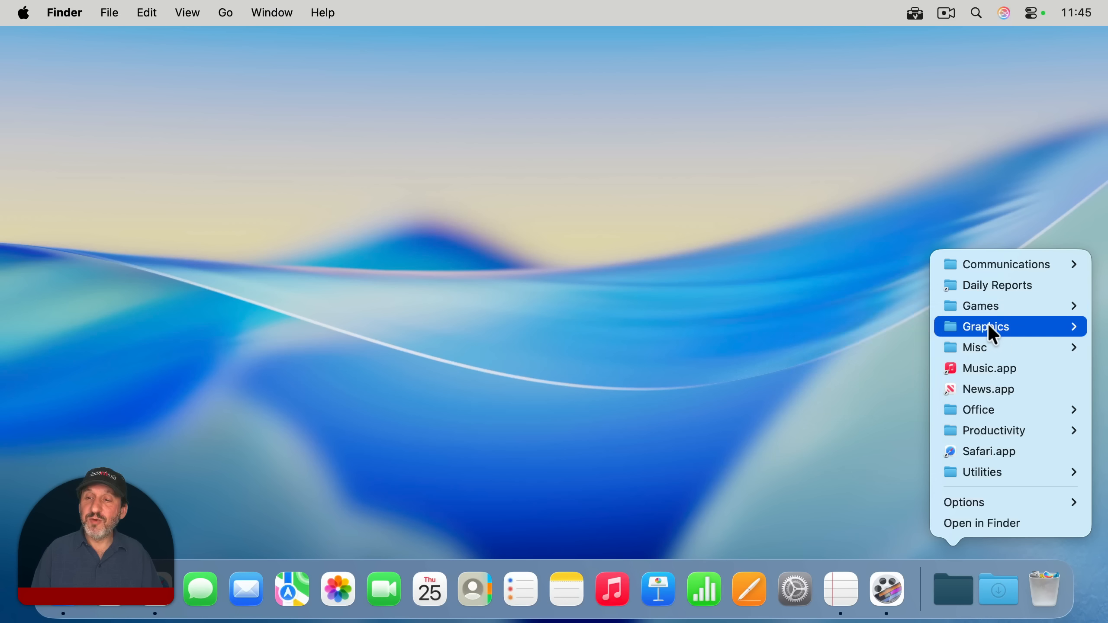
{"action": "mouse_move", "coordinate": [975, 347]}
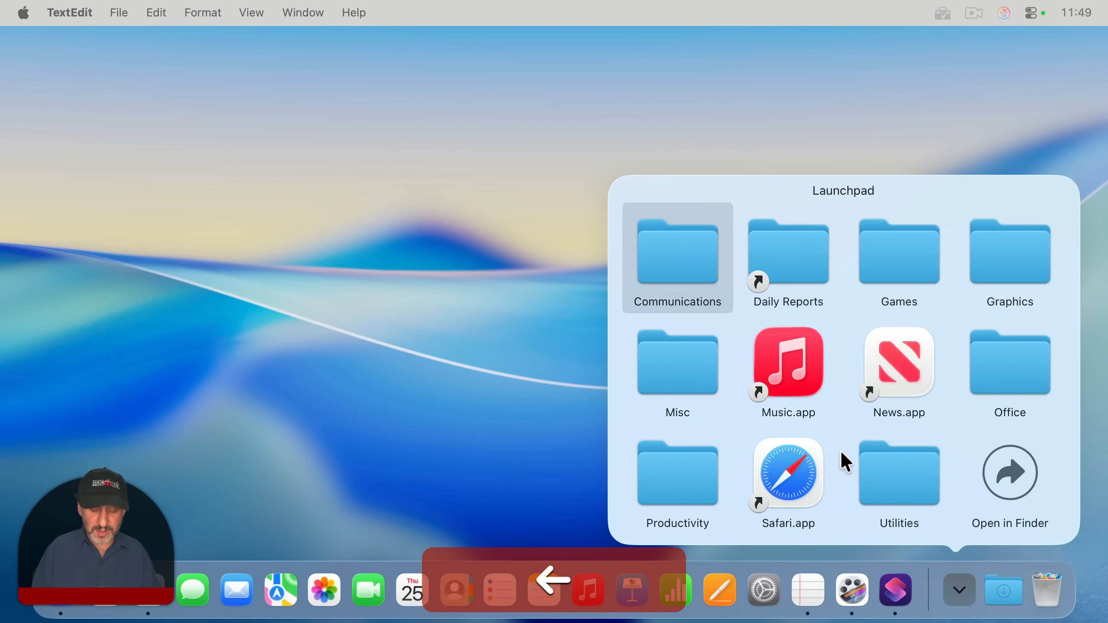
Select an item in the Launchpad Dock folder grid popped up over the TextEdit document
{"action": "left_click", "coordinate": [677, 253]}
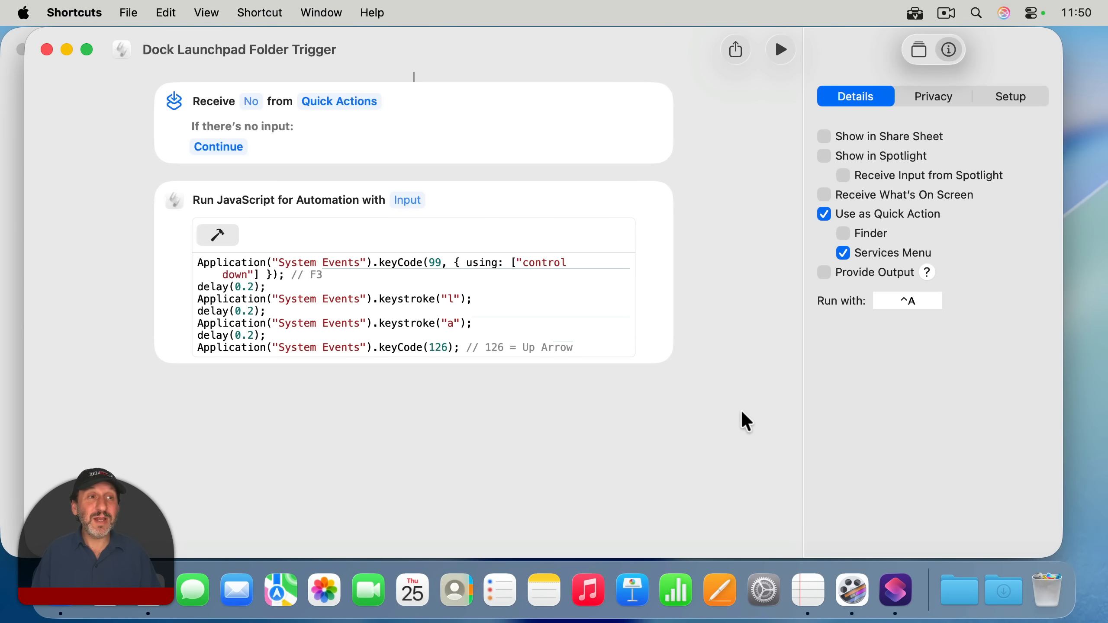
{"action": "mouse_move", "coordinate": [119, 336]}
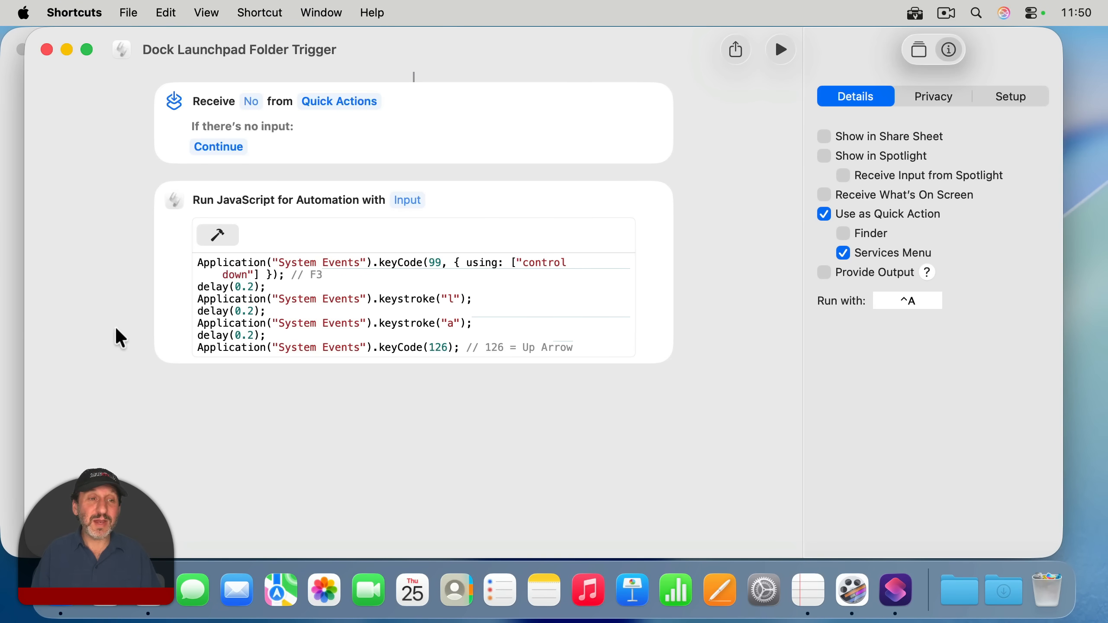
{"action": "mouse_move", "coordinate": [118, 263]}
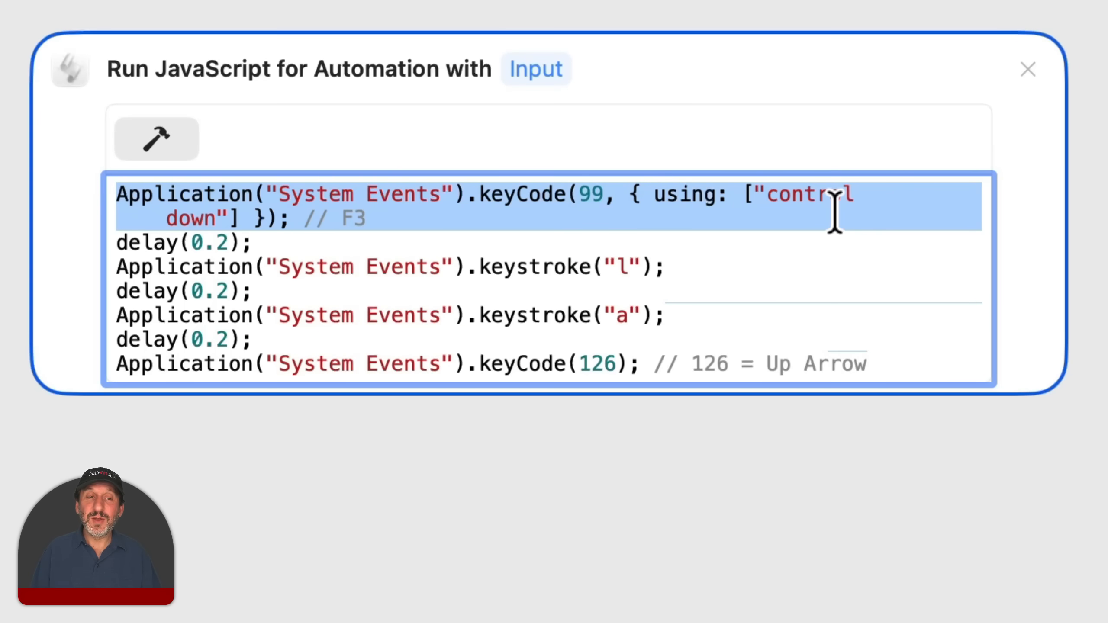
{"action": "mouse_move", "coordinate": [315, 237]}
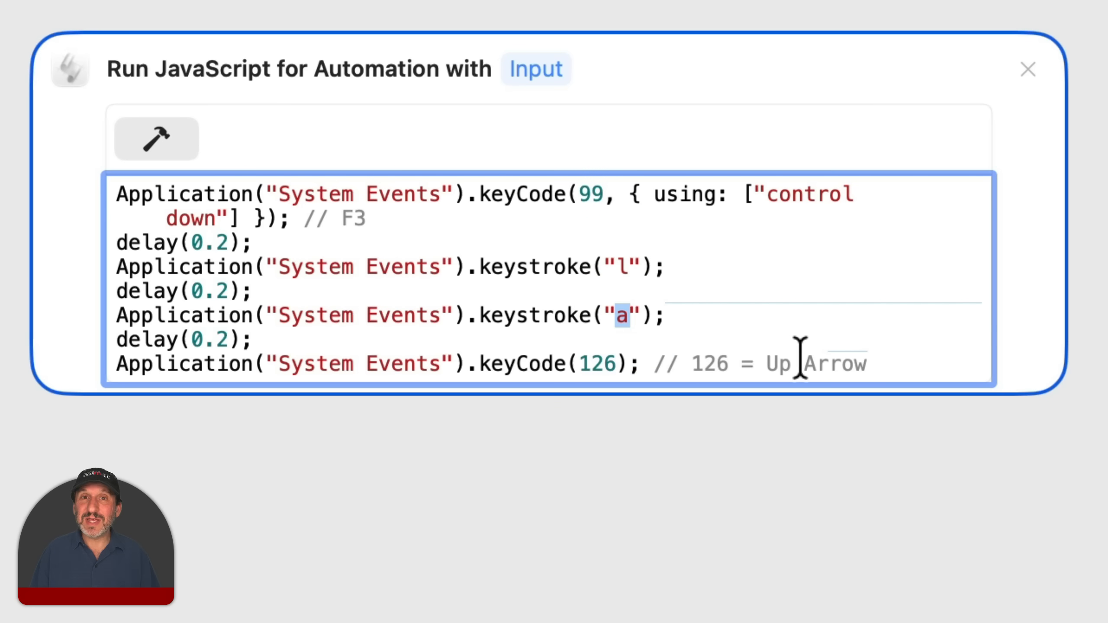
{"action": "left_click", "coordinate": [638, 314]}
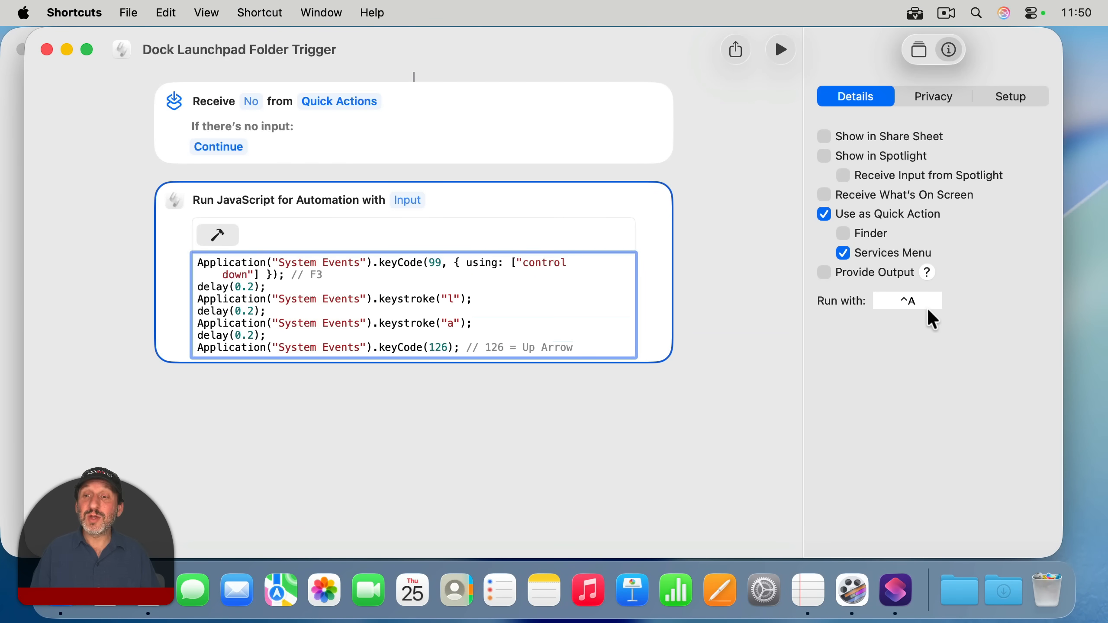
{"action": "key", "text": "cmd+q"}
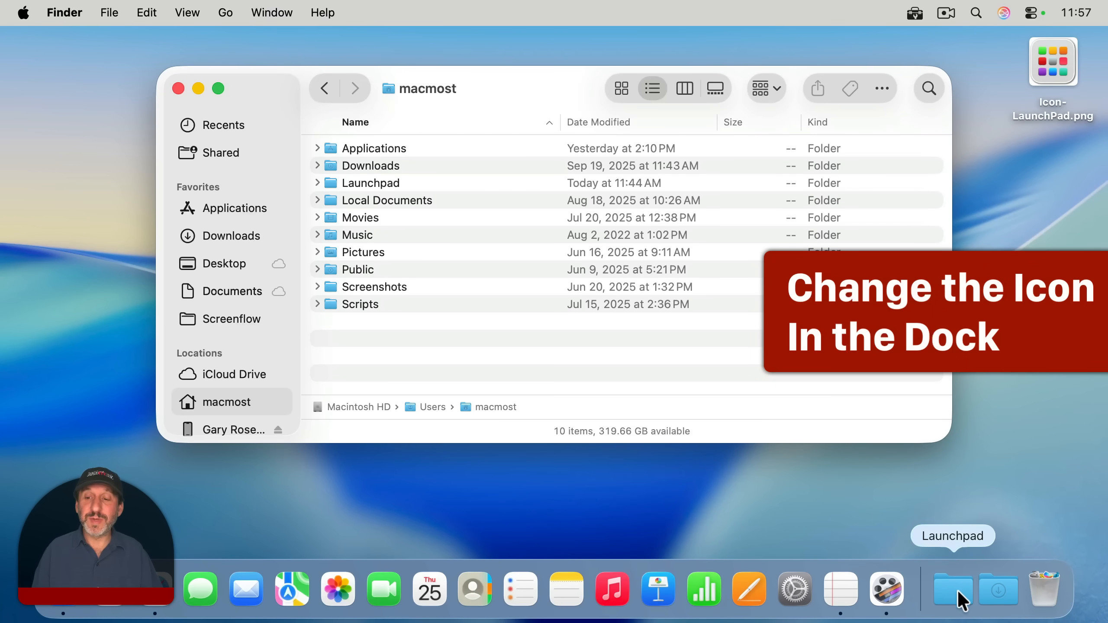
{"action": "mouse_move", "coordinate": [387, 207]}
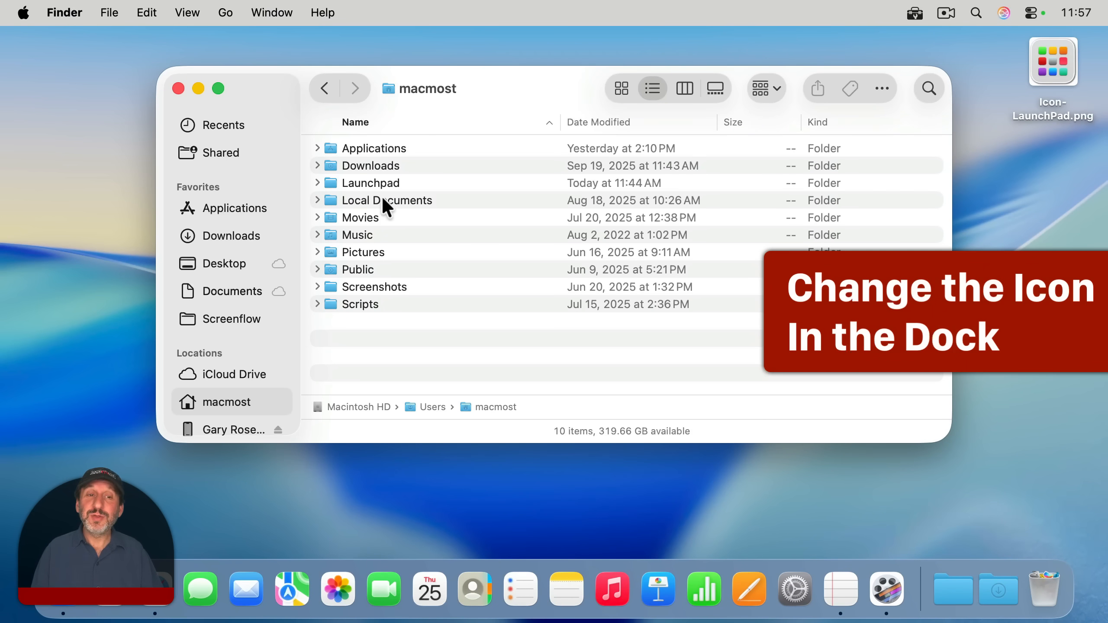
Show Info for the Launchpad folder and pick Icon-LaunchPad.png as its new custom grid icon
{"action": "left_click", "coordinate": [371, 183]}
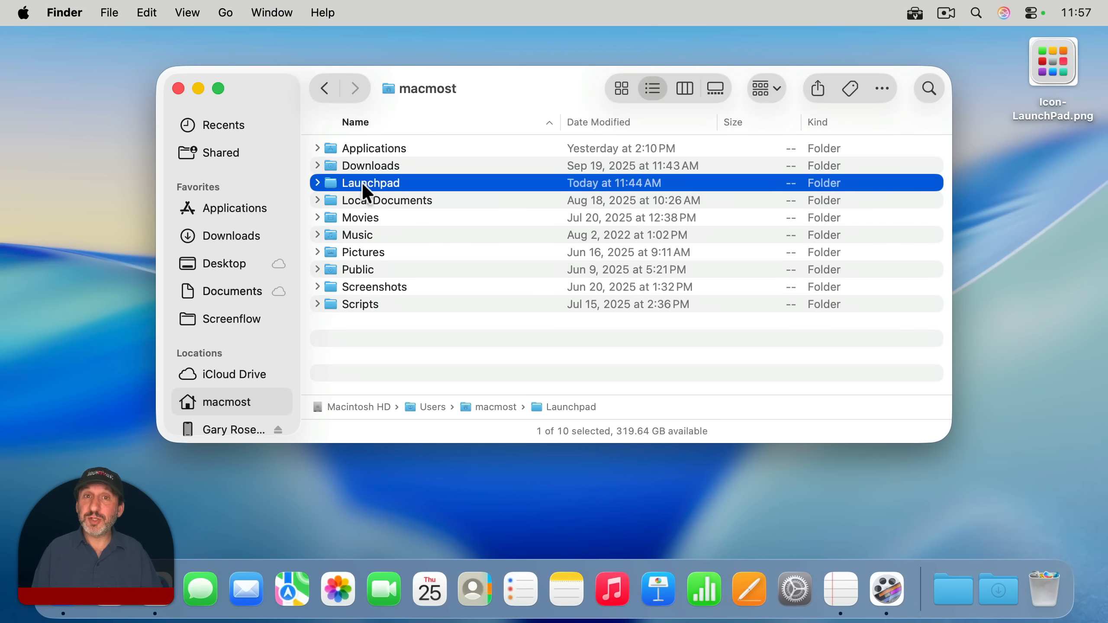
{"action": "key", "text": "cmd+i"}
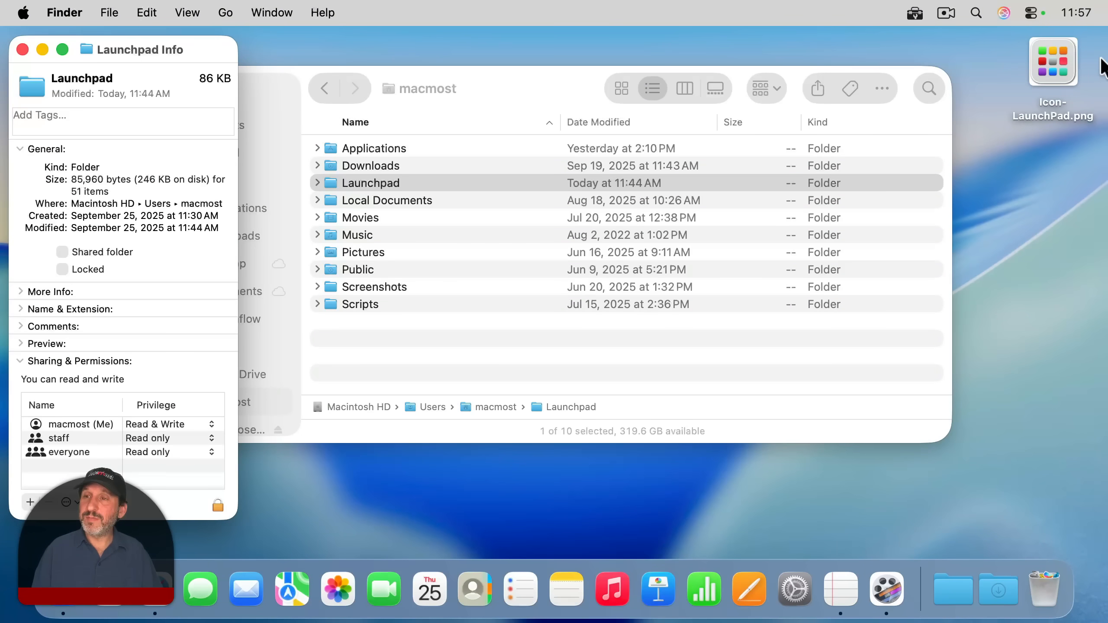
{"action": "mouse_move", "coordinate": [1053, 63]}
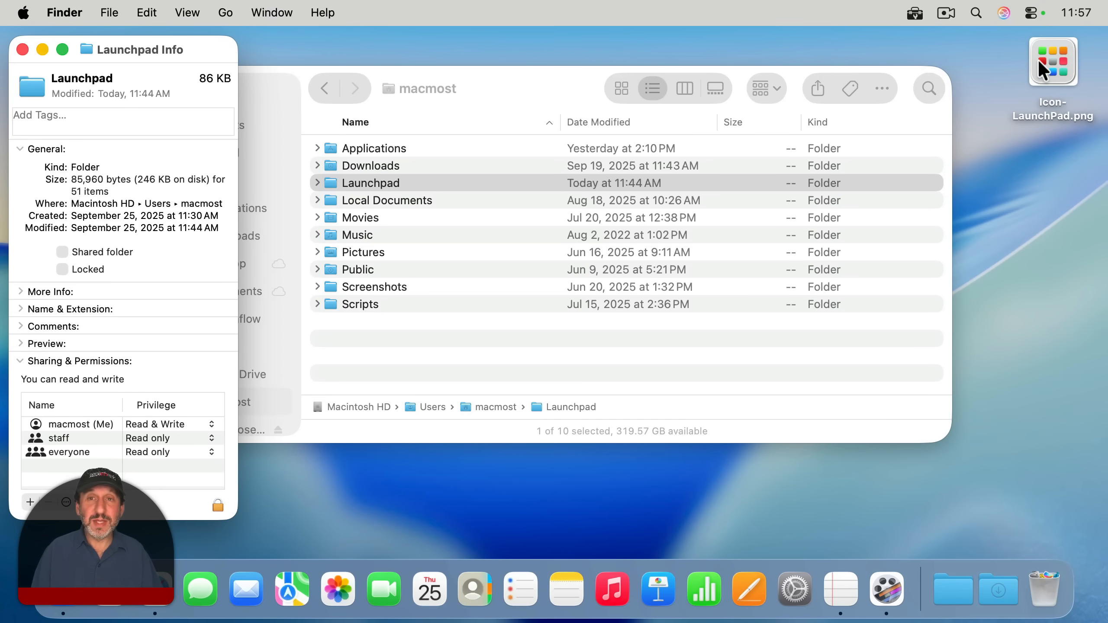
{"action": "left_click", "coordinate": [1053, 61]}
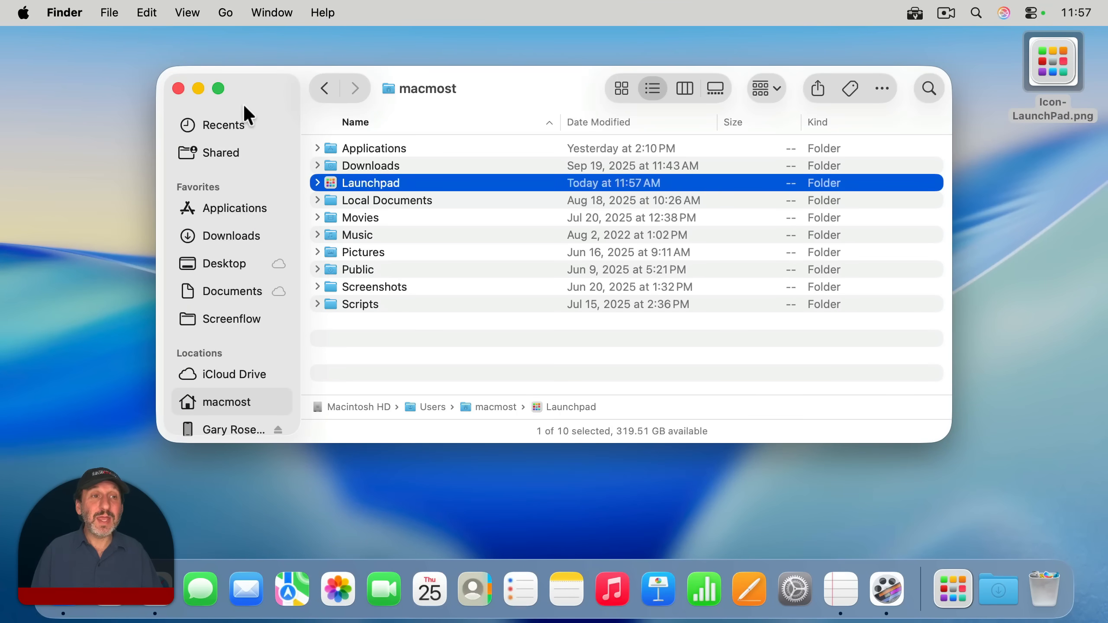
Close the home folder window and pop up the grid-icon Launchpad Dock folder's items
{"action": "left_click", "coordinate": [179, 89]}
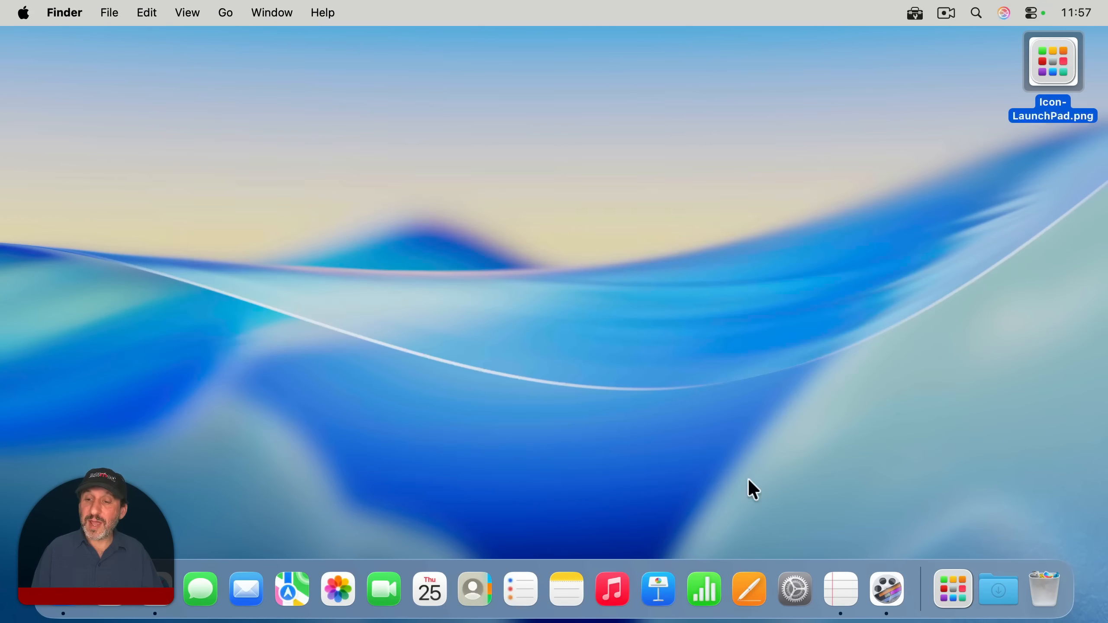
{"action": "mouse_move", "coordinate": [952, 588]}
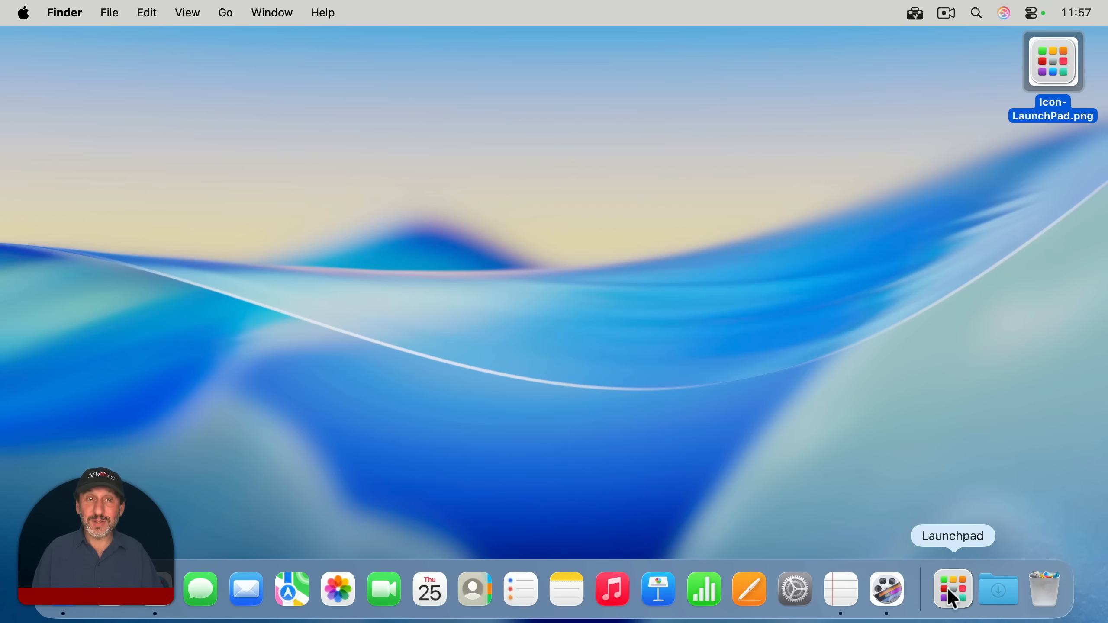
{"action": "left_click", "coordinate": [953, 589]}
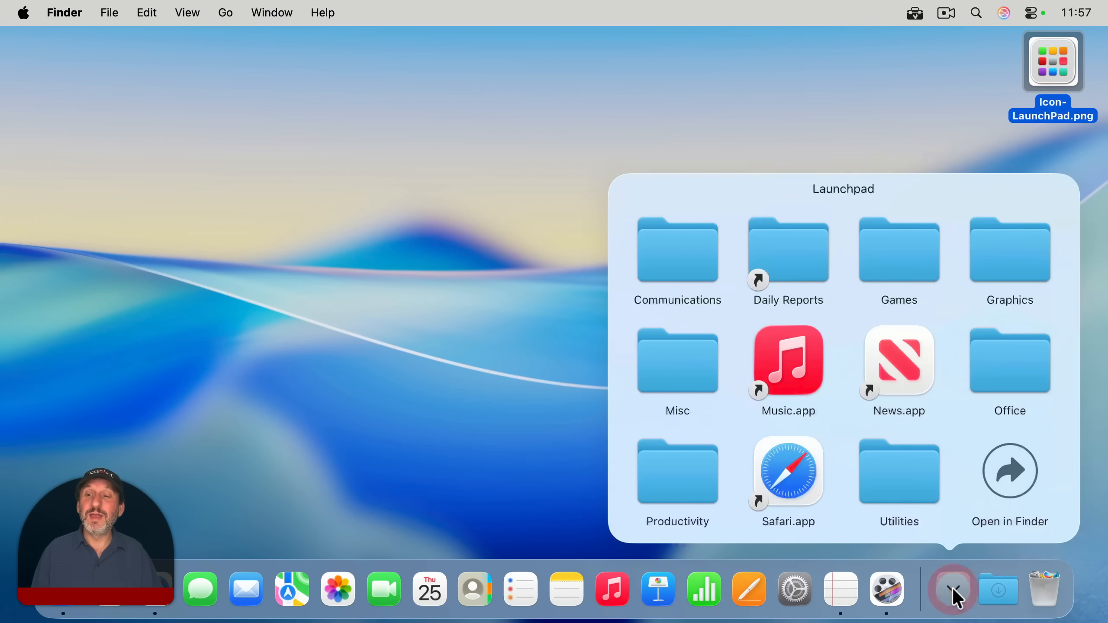